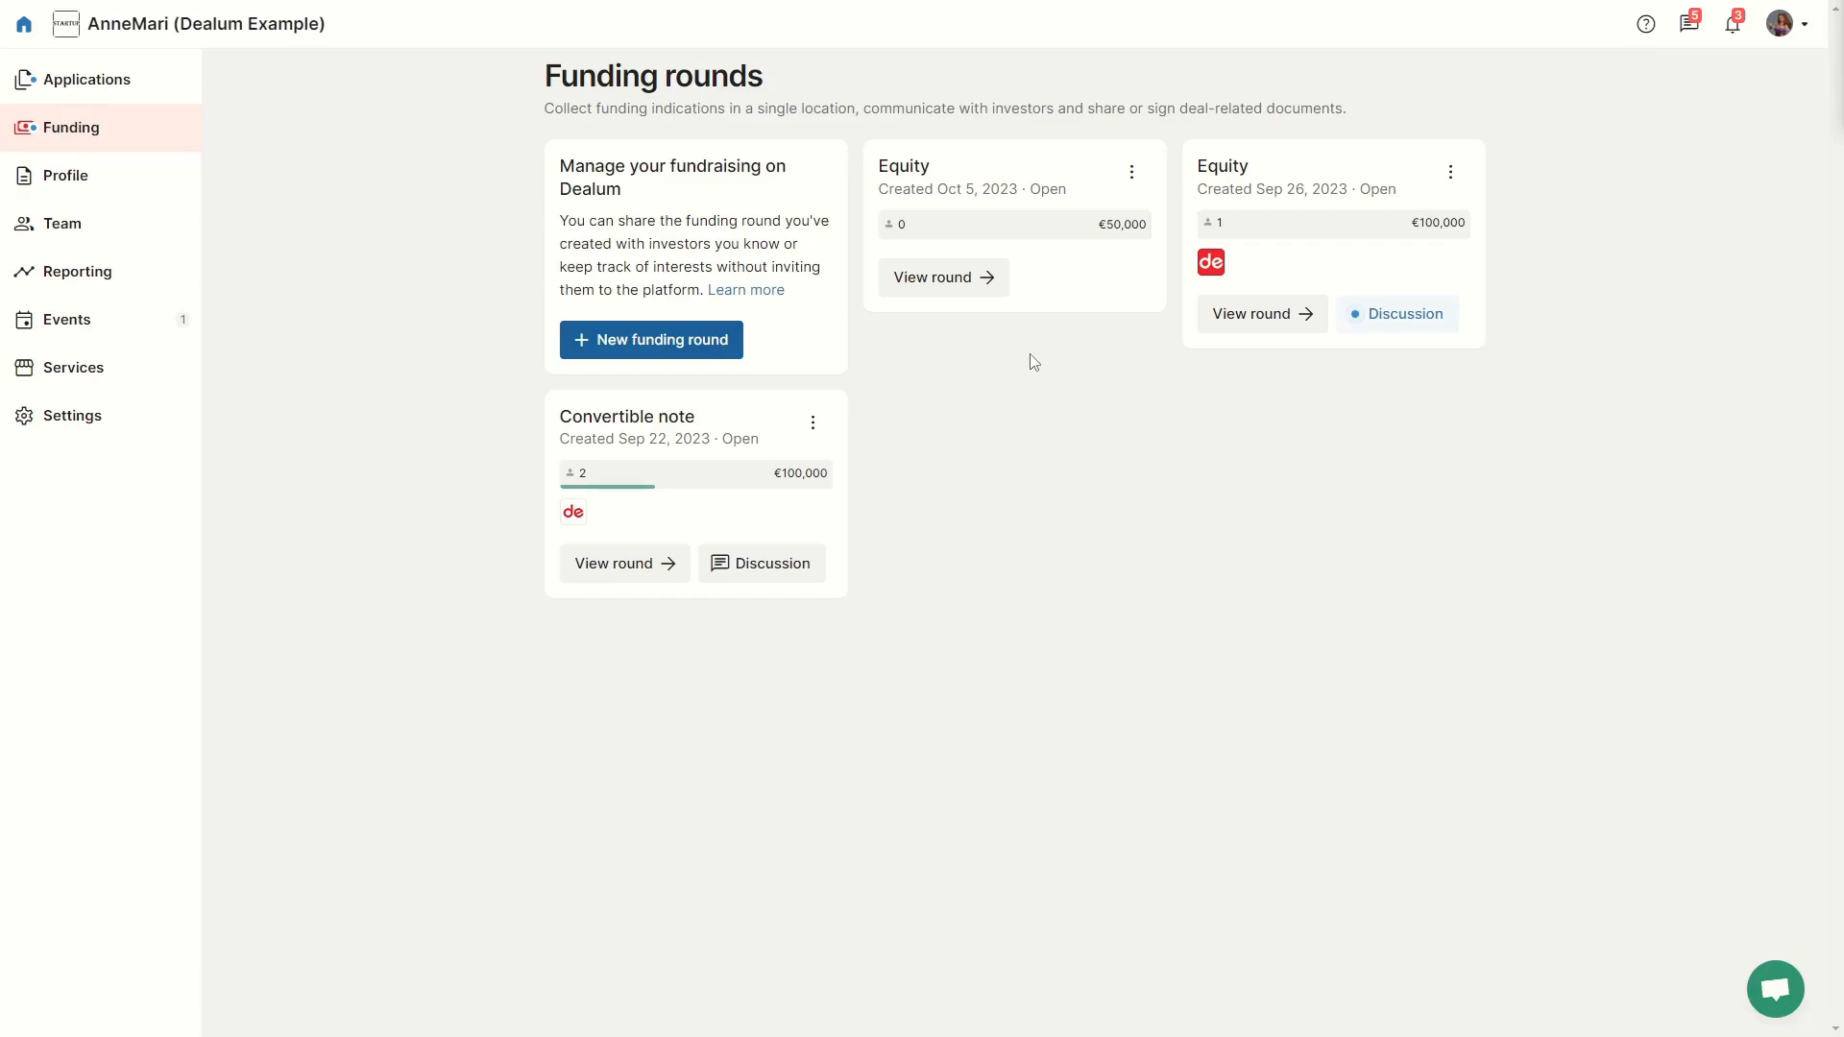
# Step: View the Equity funding round created Oct 5, 2023 with its €50,000 target
pyautogui.click(931, 276)
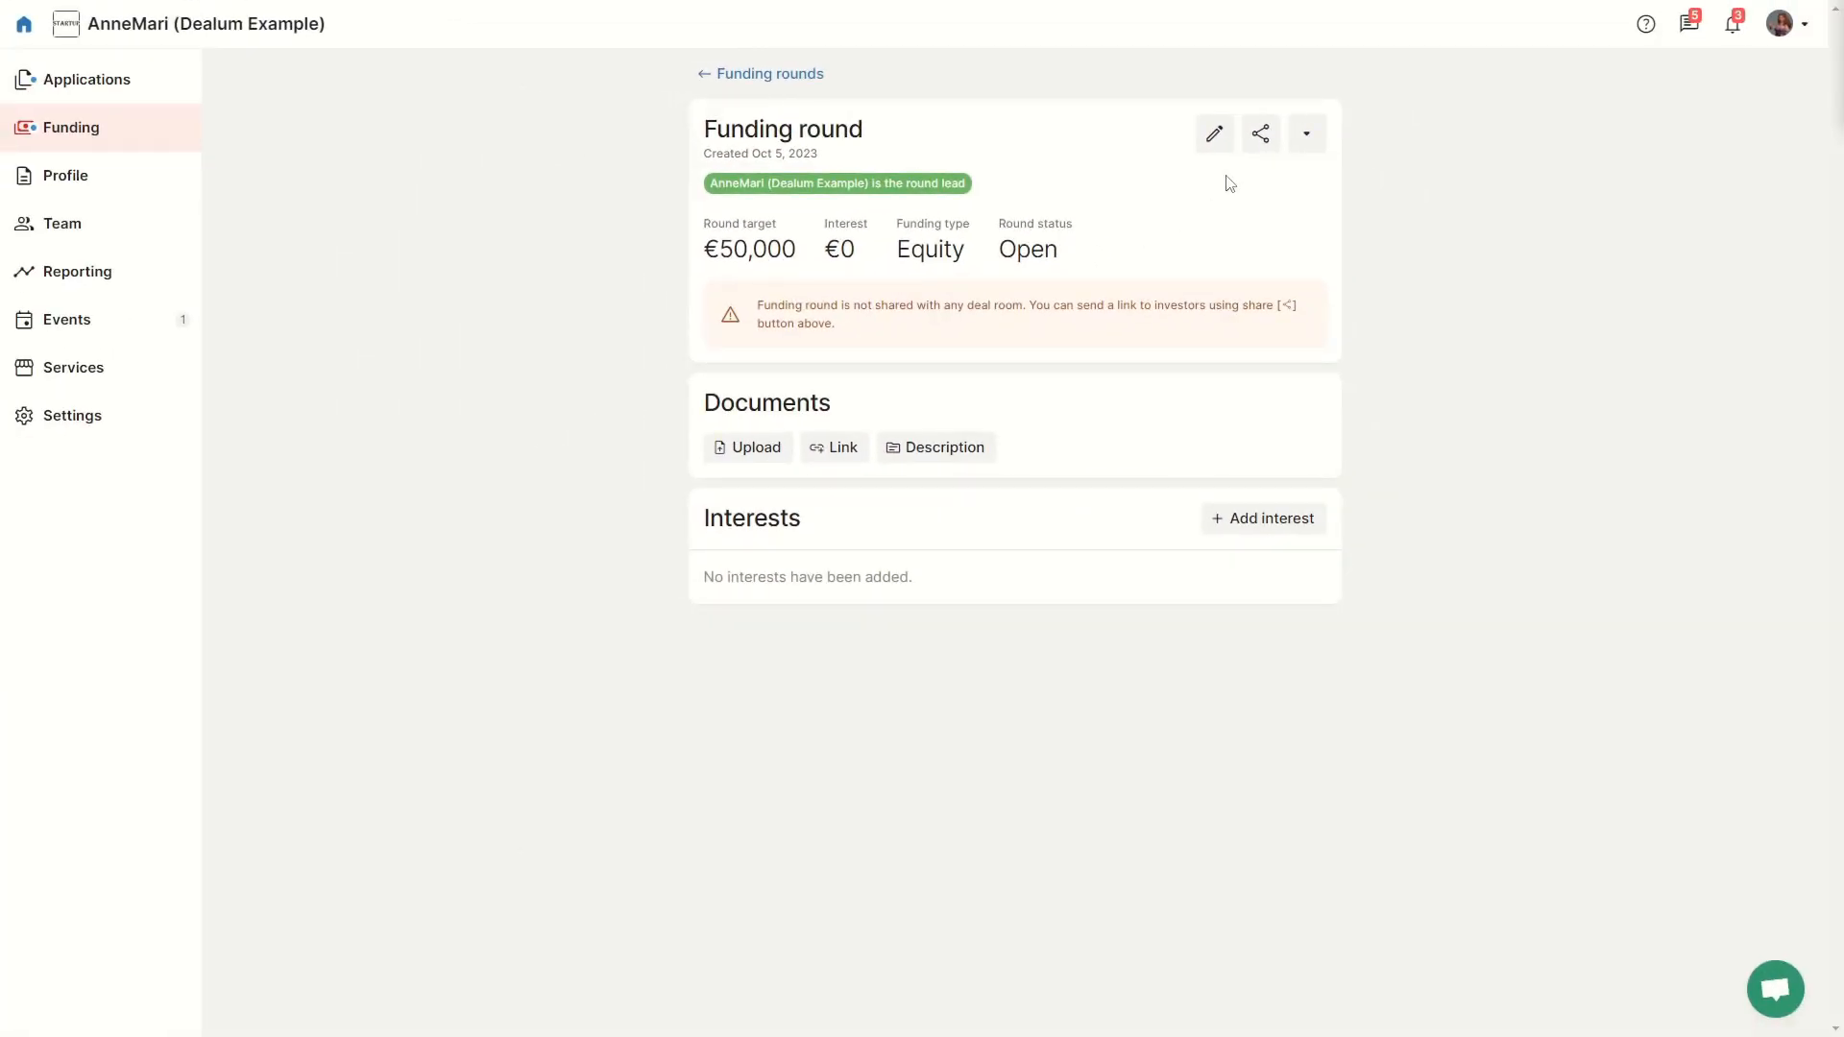
# Step: Copy the Equity round's shareable link to the clipboard and dismiss the share window
pyautogui.click(1260, 133)
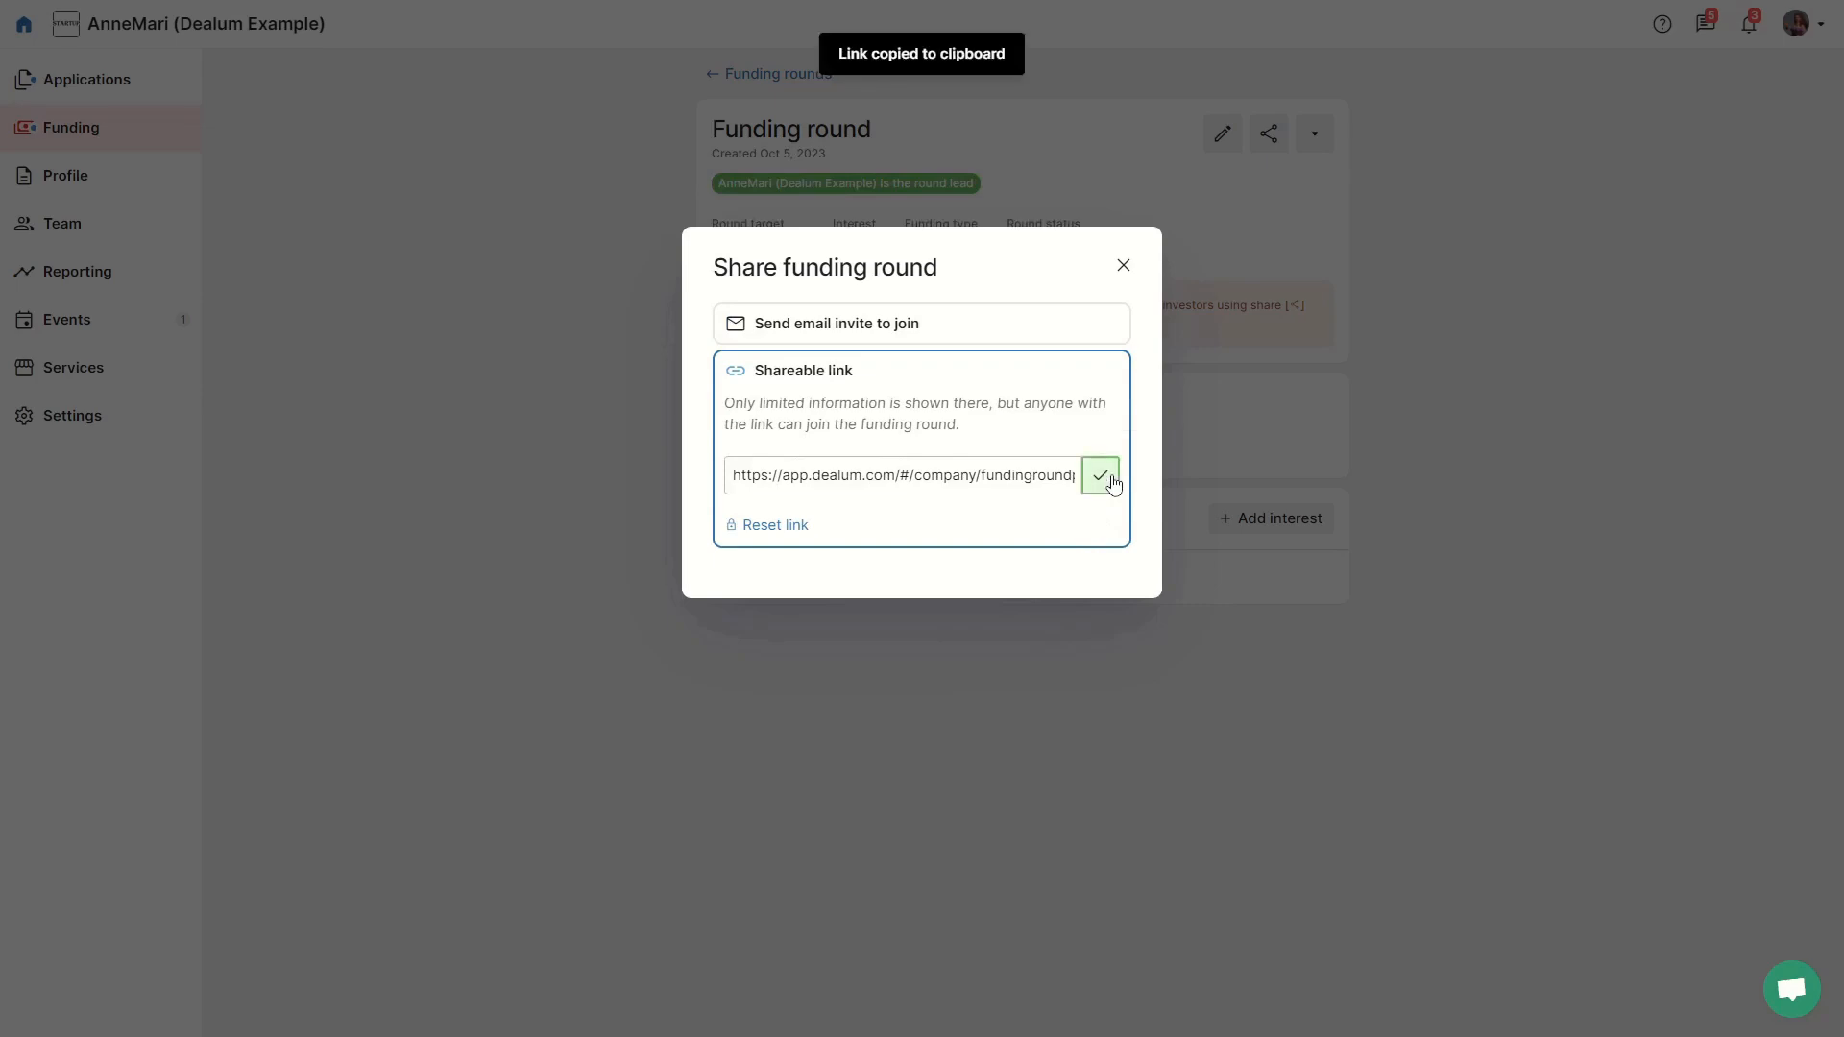
pyautogui.click(1120, 265)
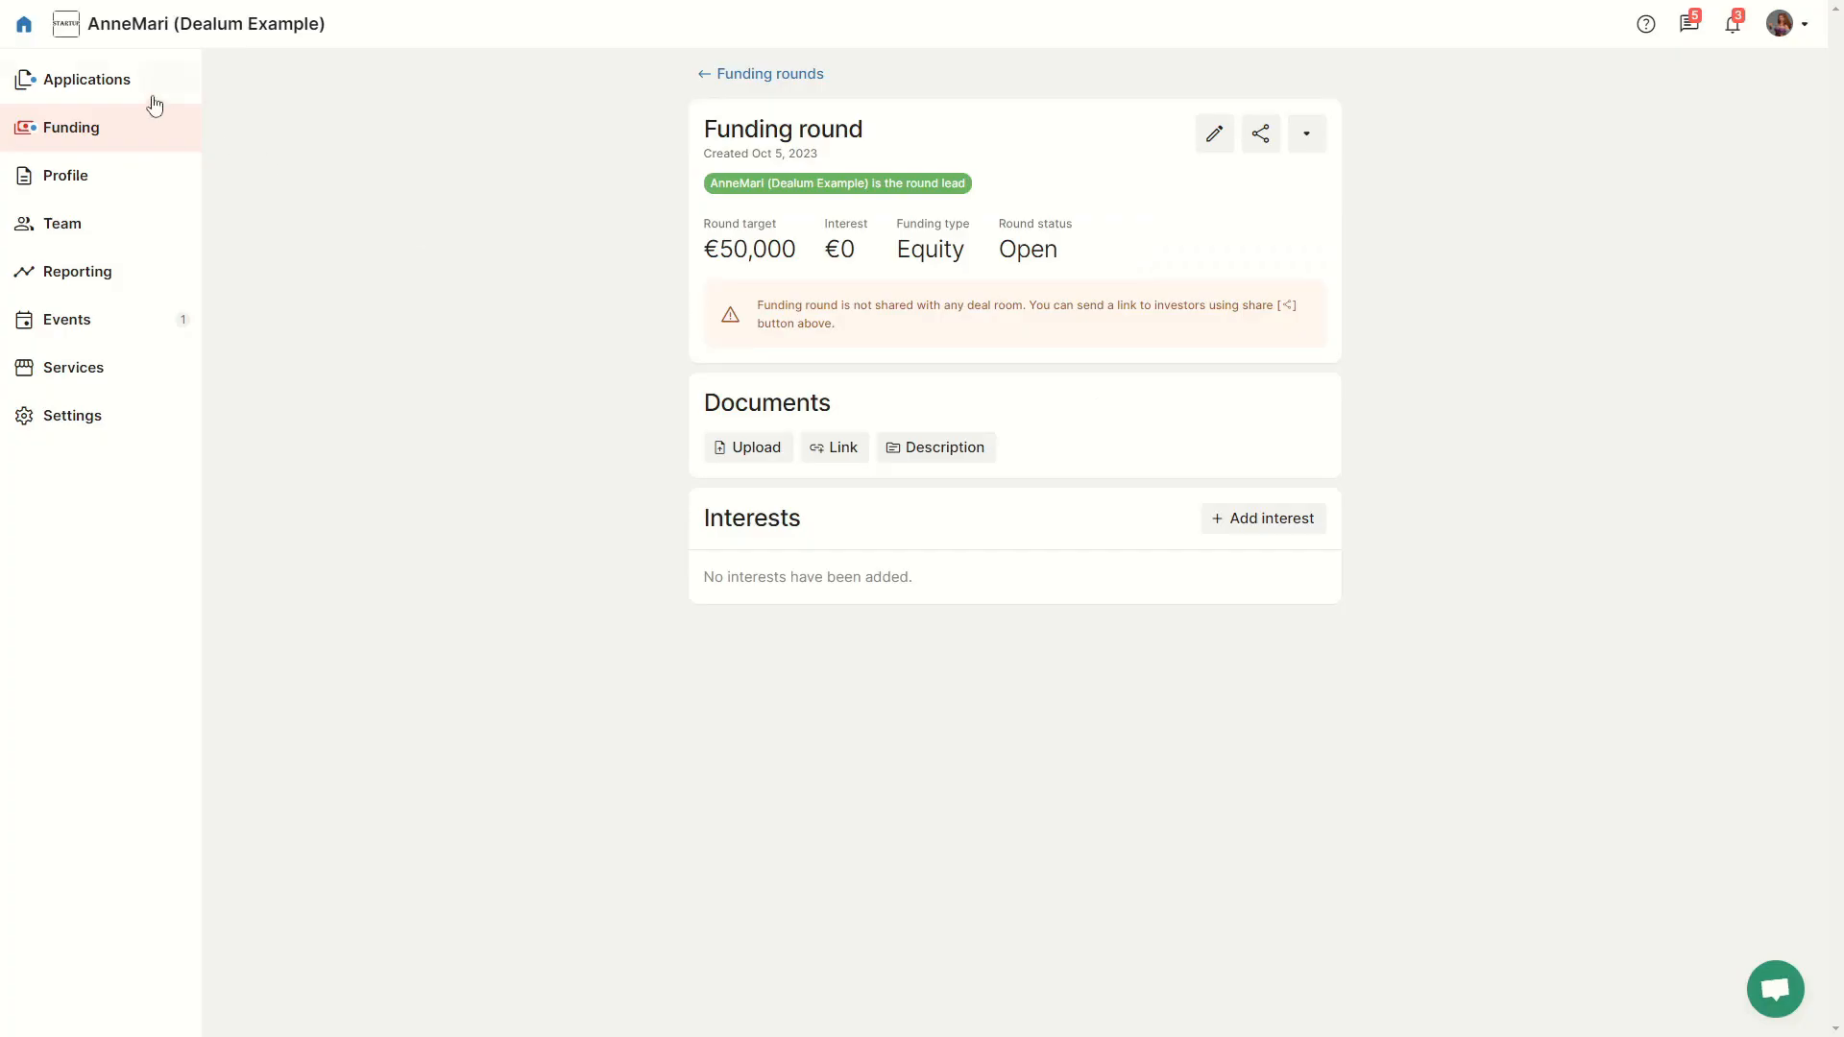
# Step: Post the funding round link to the Deal room discussion under Applications
pyautogui.click(85, 79)
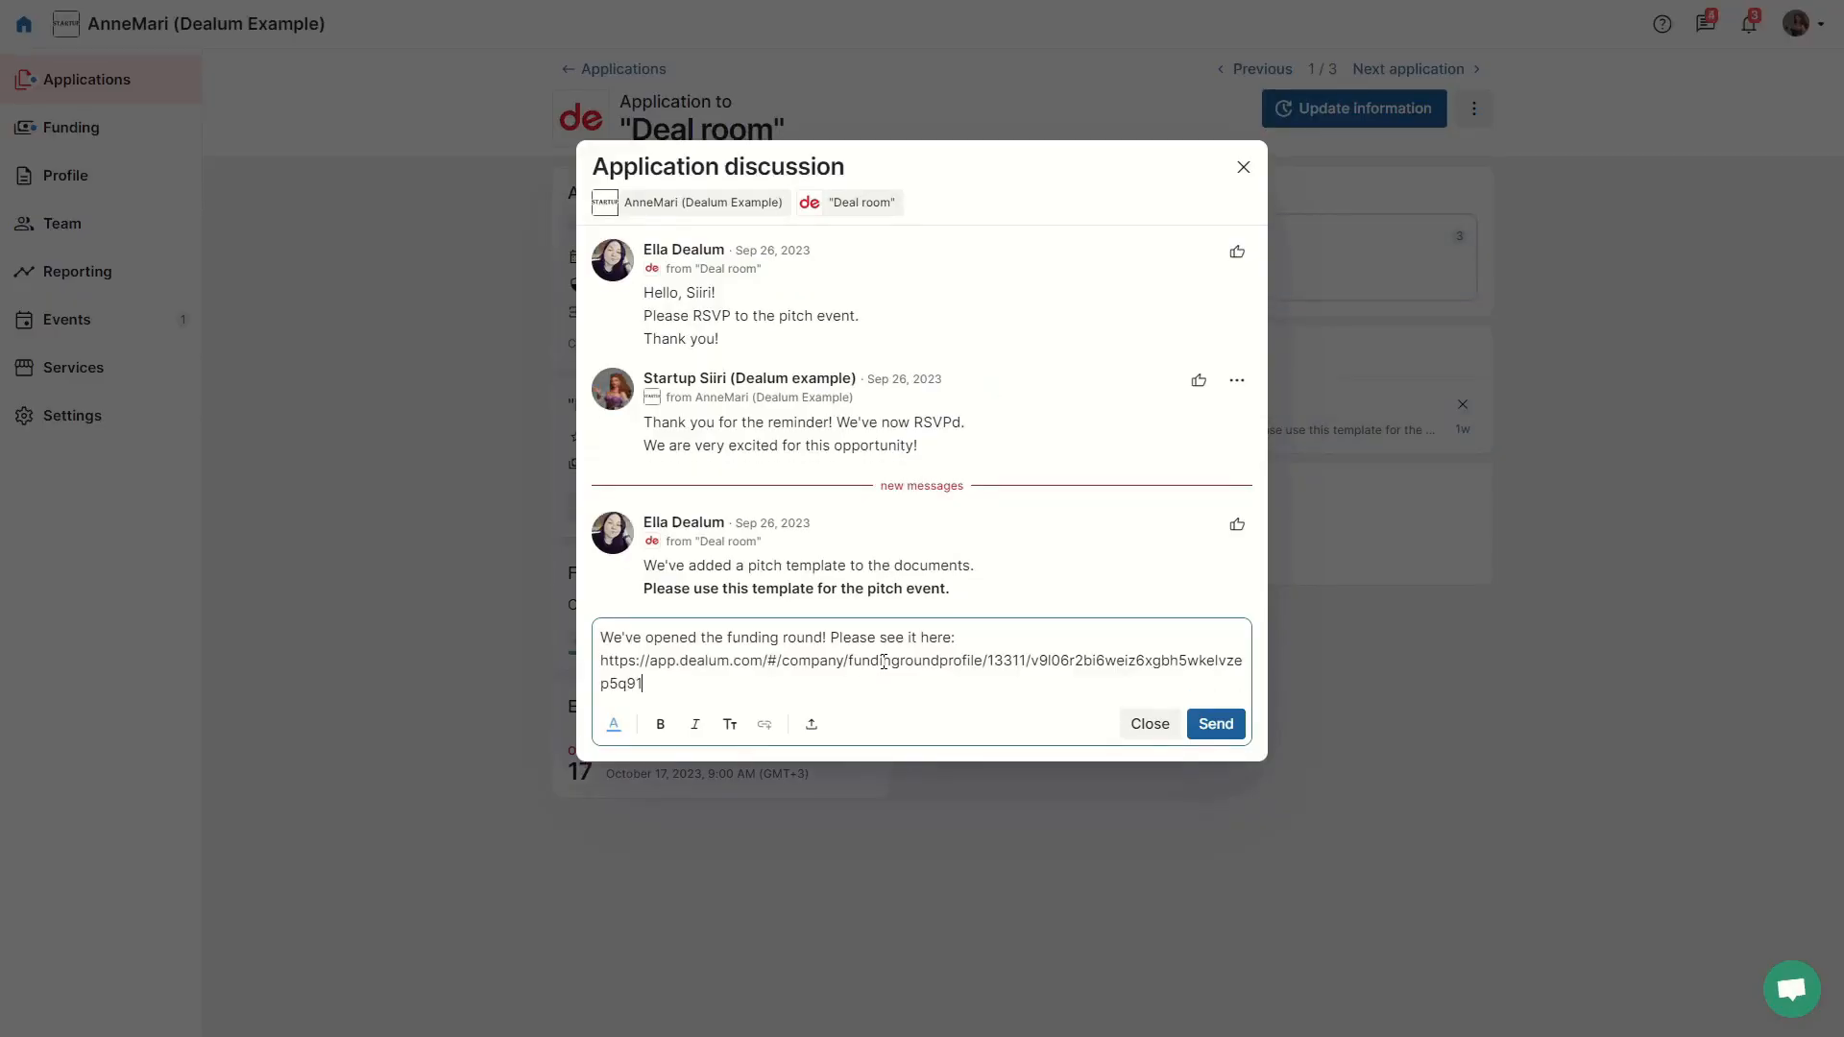
pyautogui.click(1214, 725)
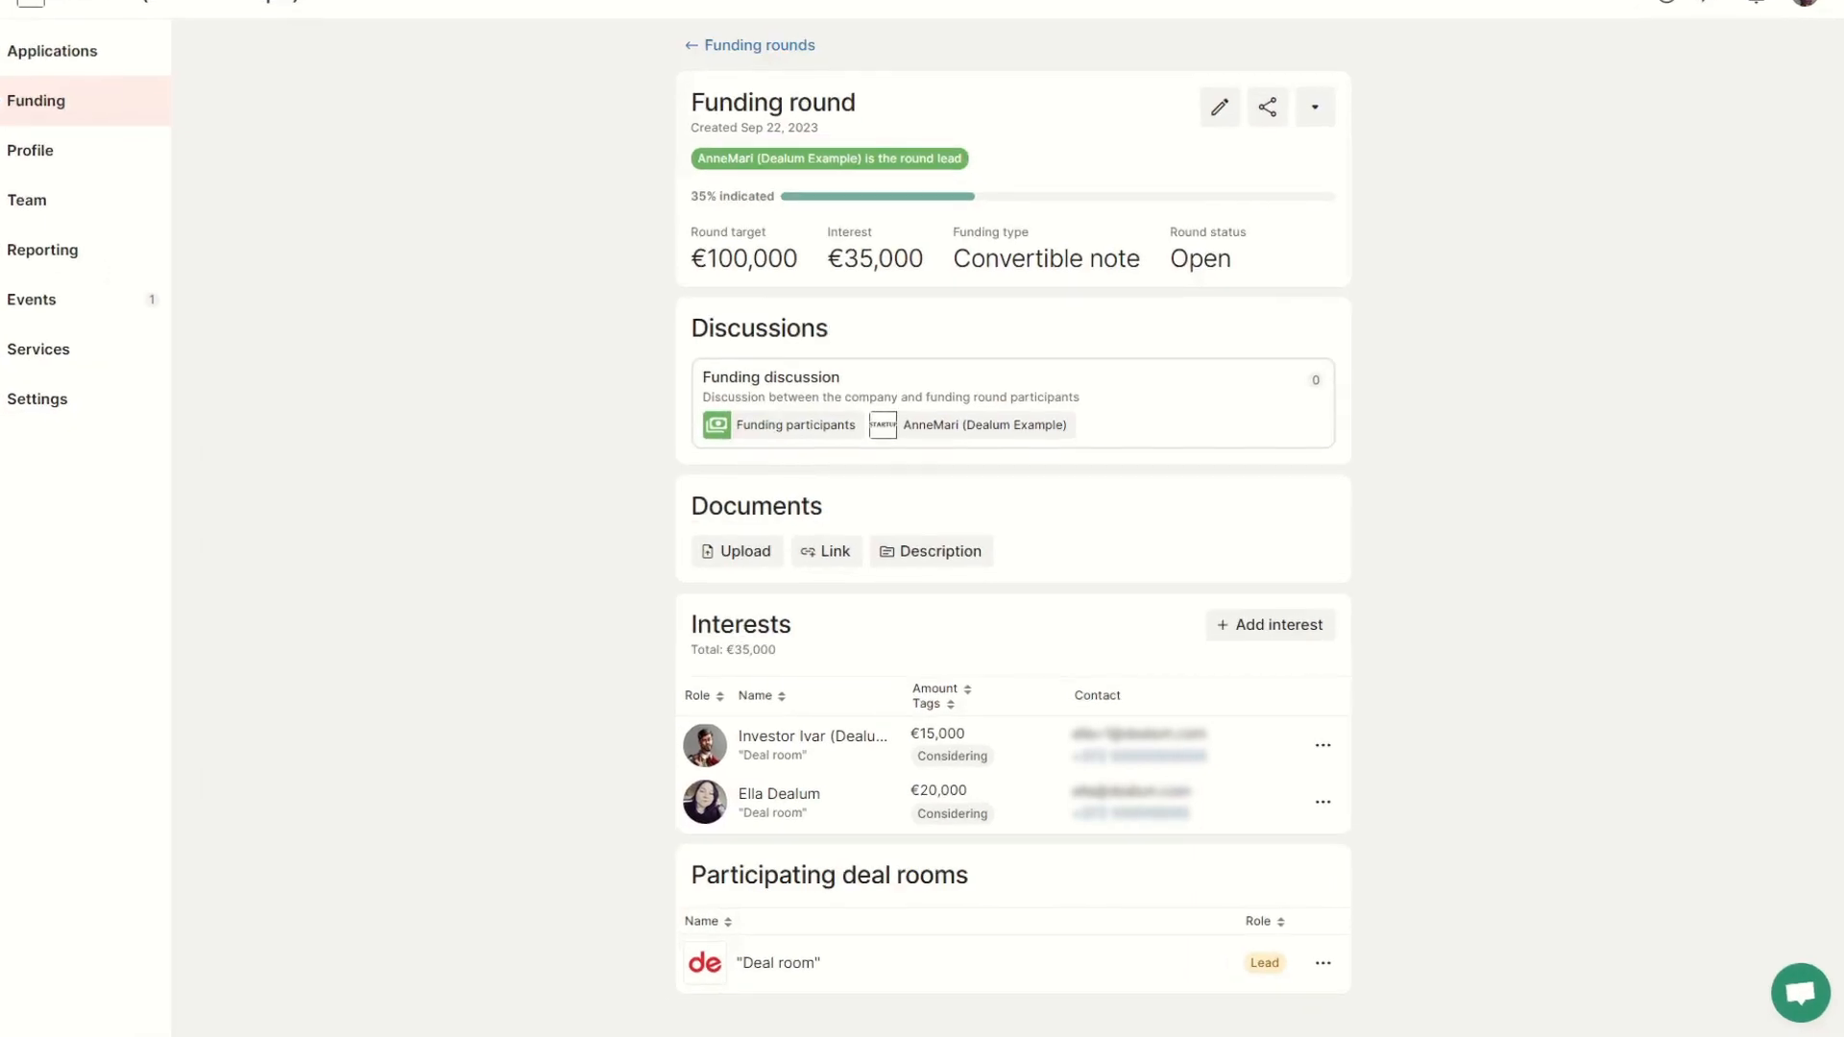
# Step: Add interests: New Investor €5,000 Commited and a 10-participant BAN group €50,000 Considering
pyautogui.scroll(-3)
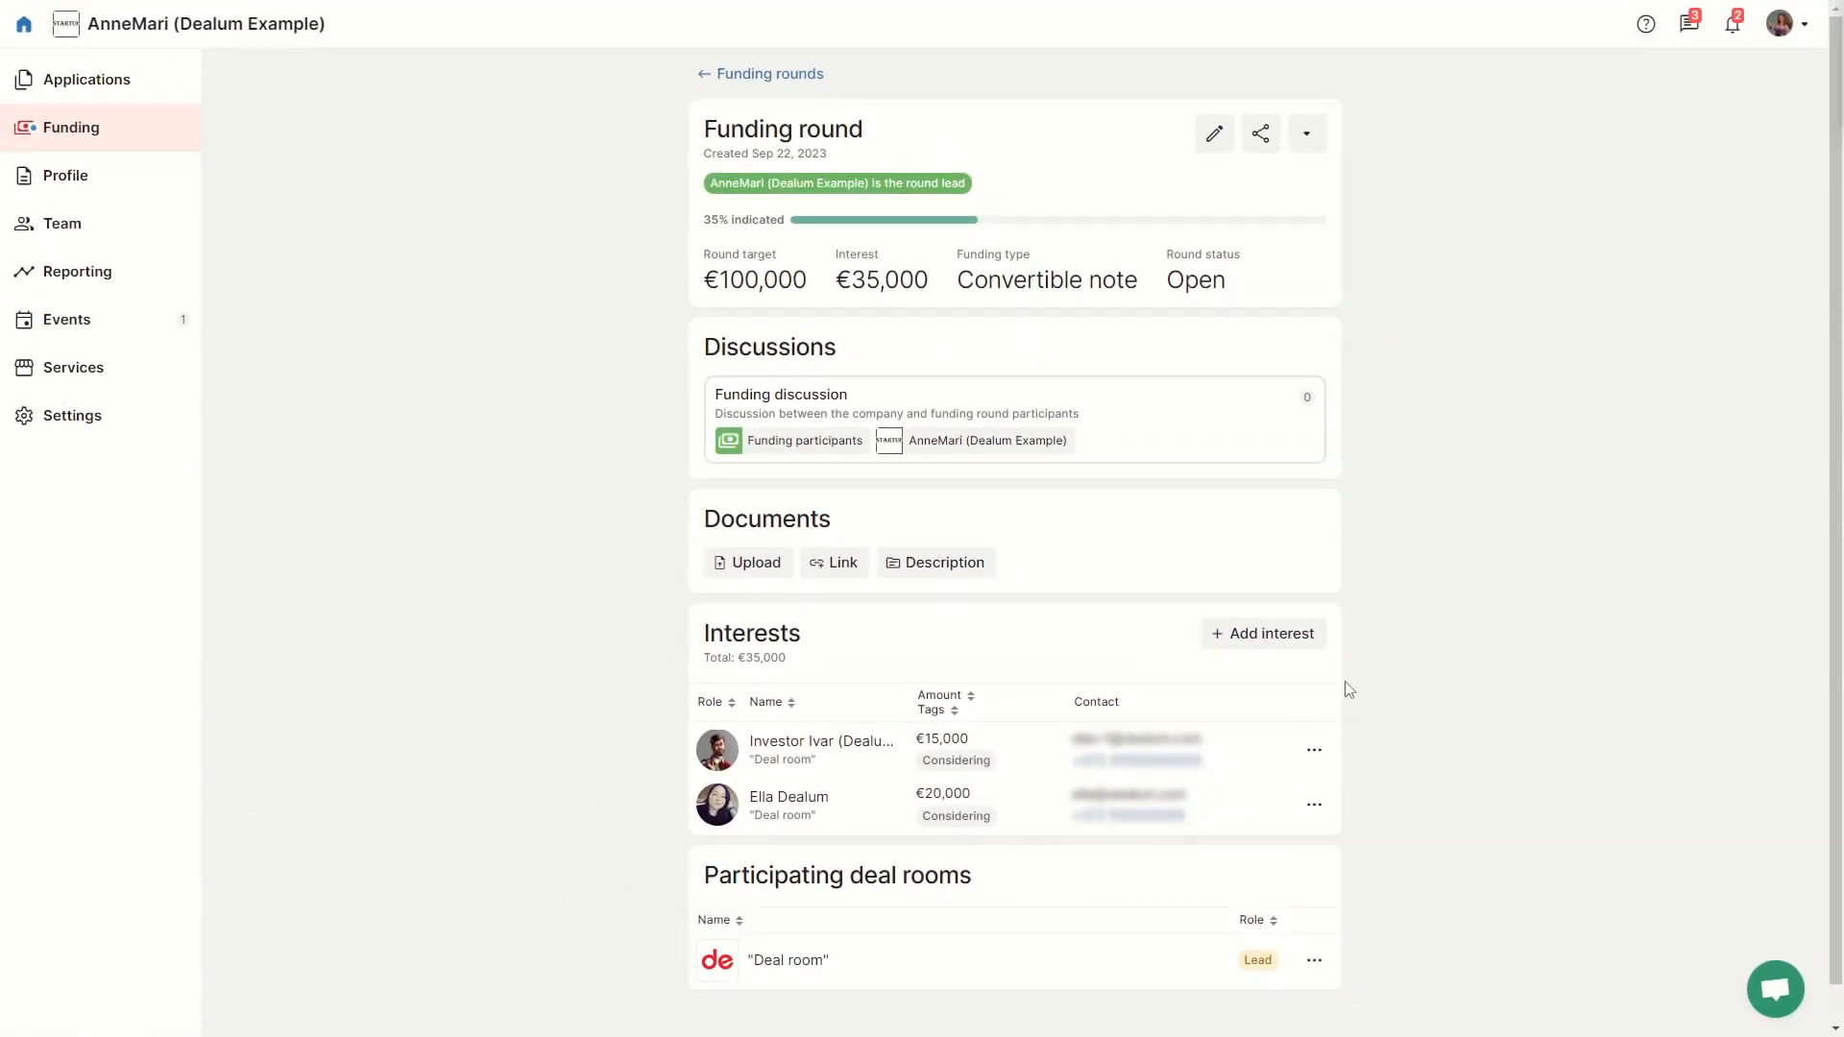
pyautogui.moveTo(1292, 659)
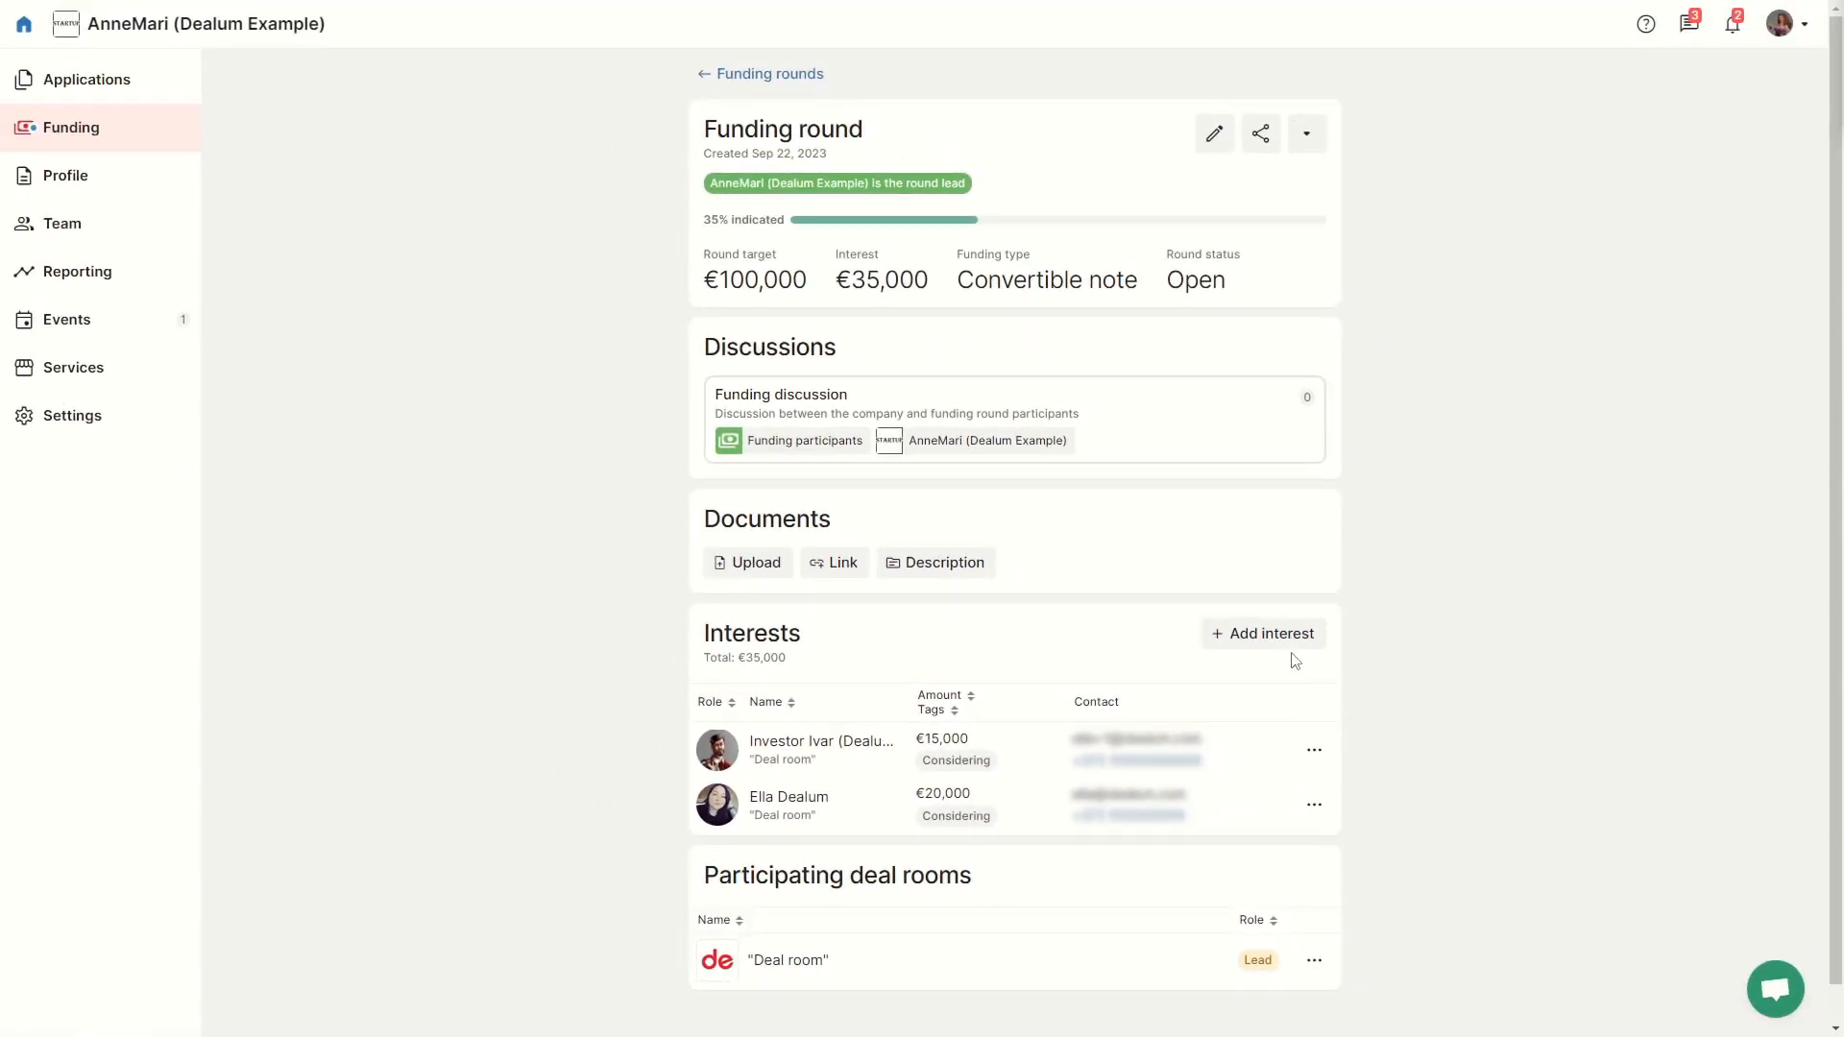
pyautogui.click(1262, 632)
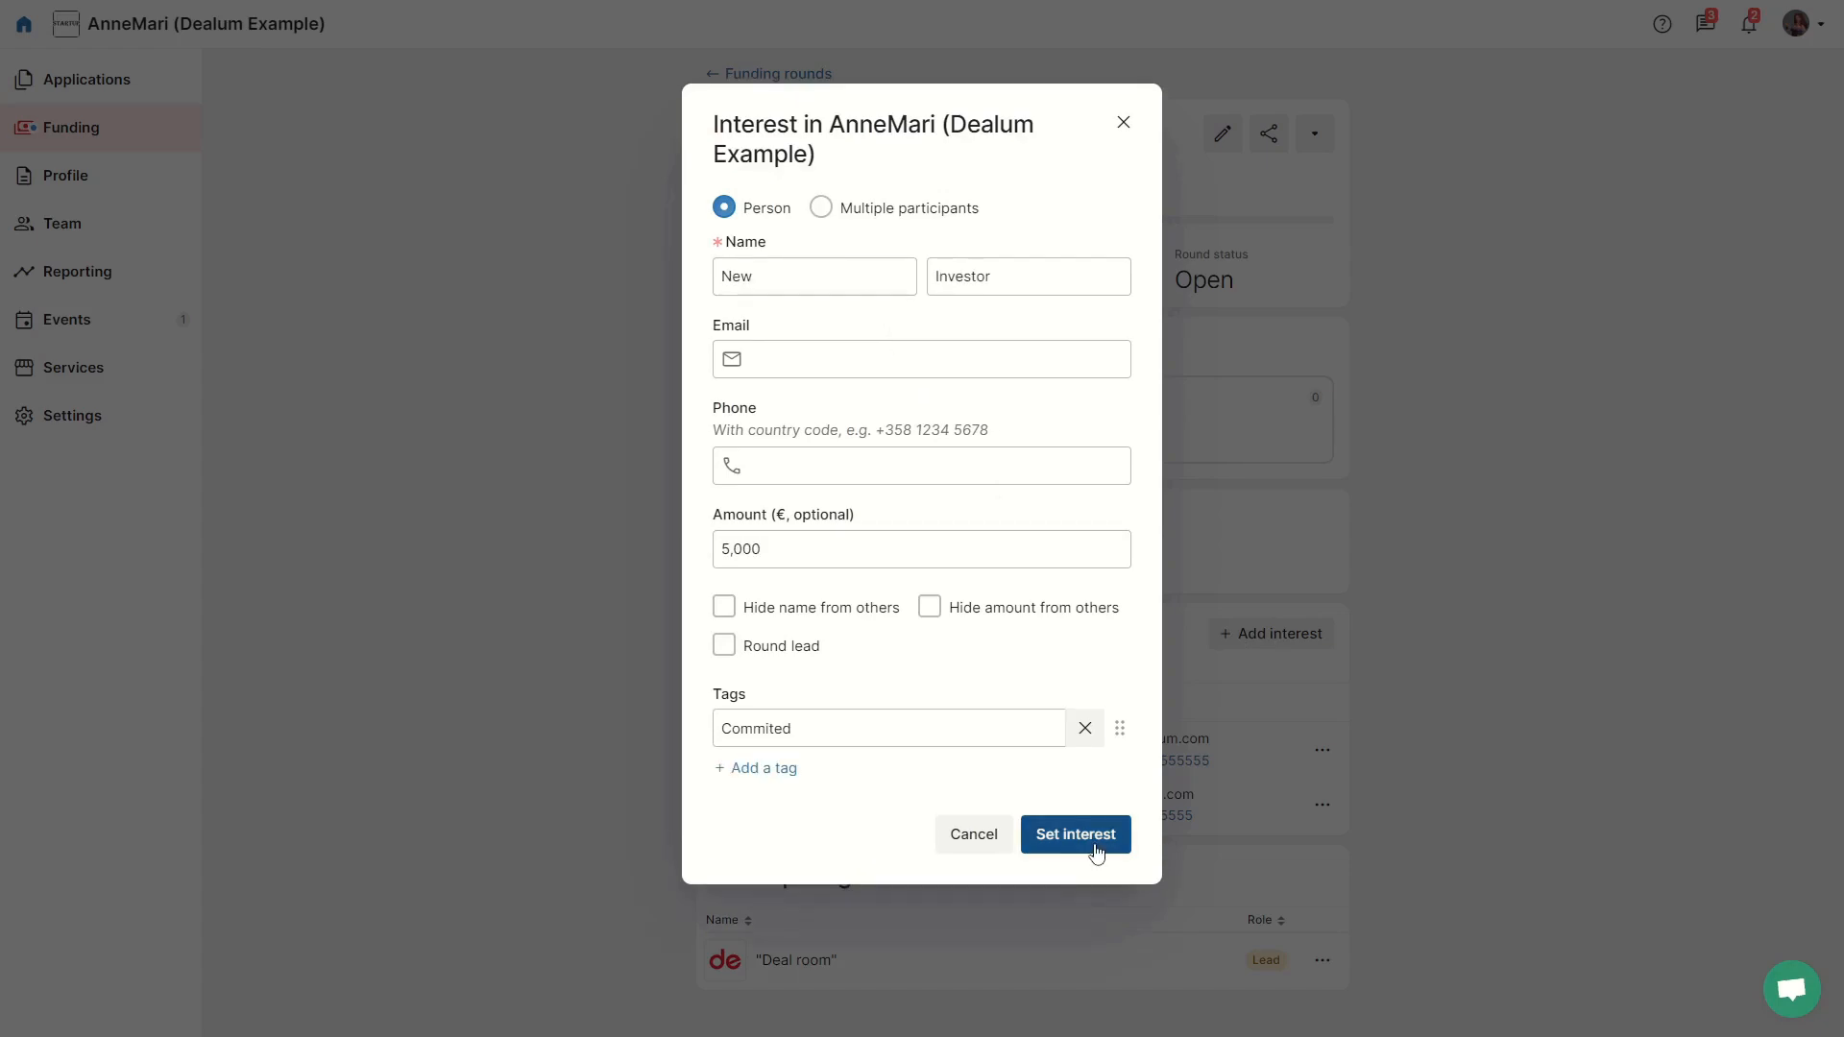
pyautogui.click(1072, 834)
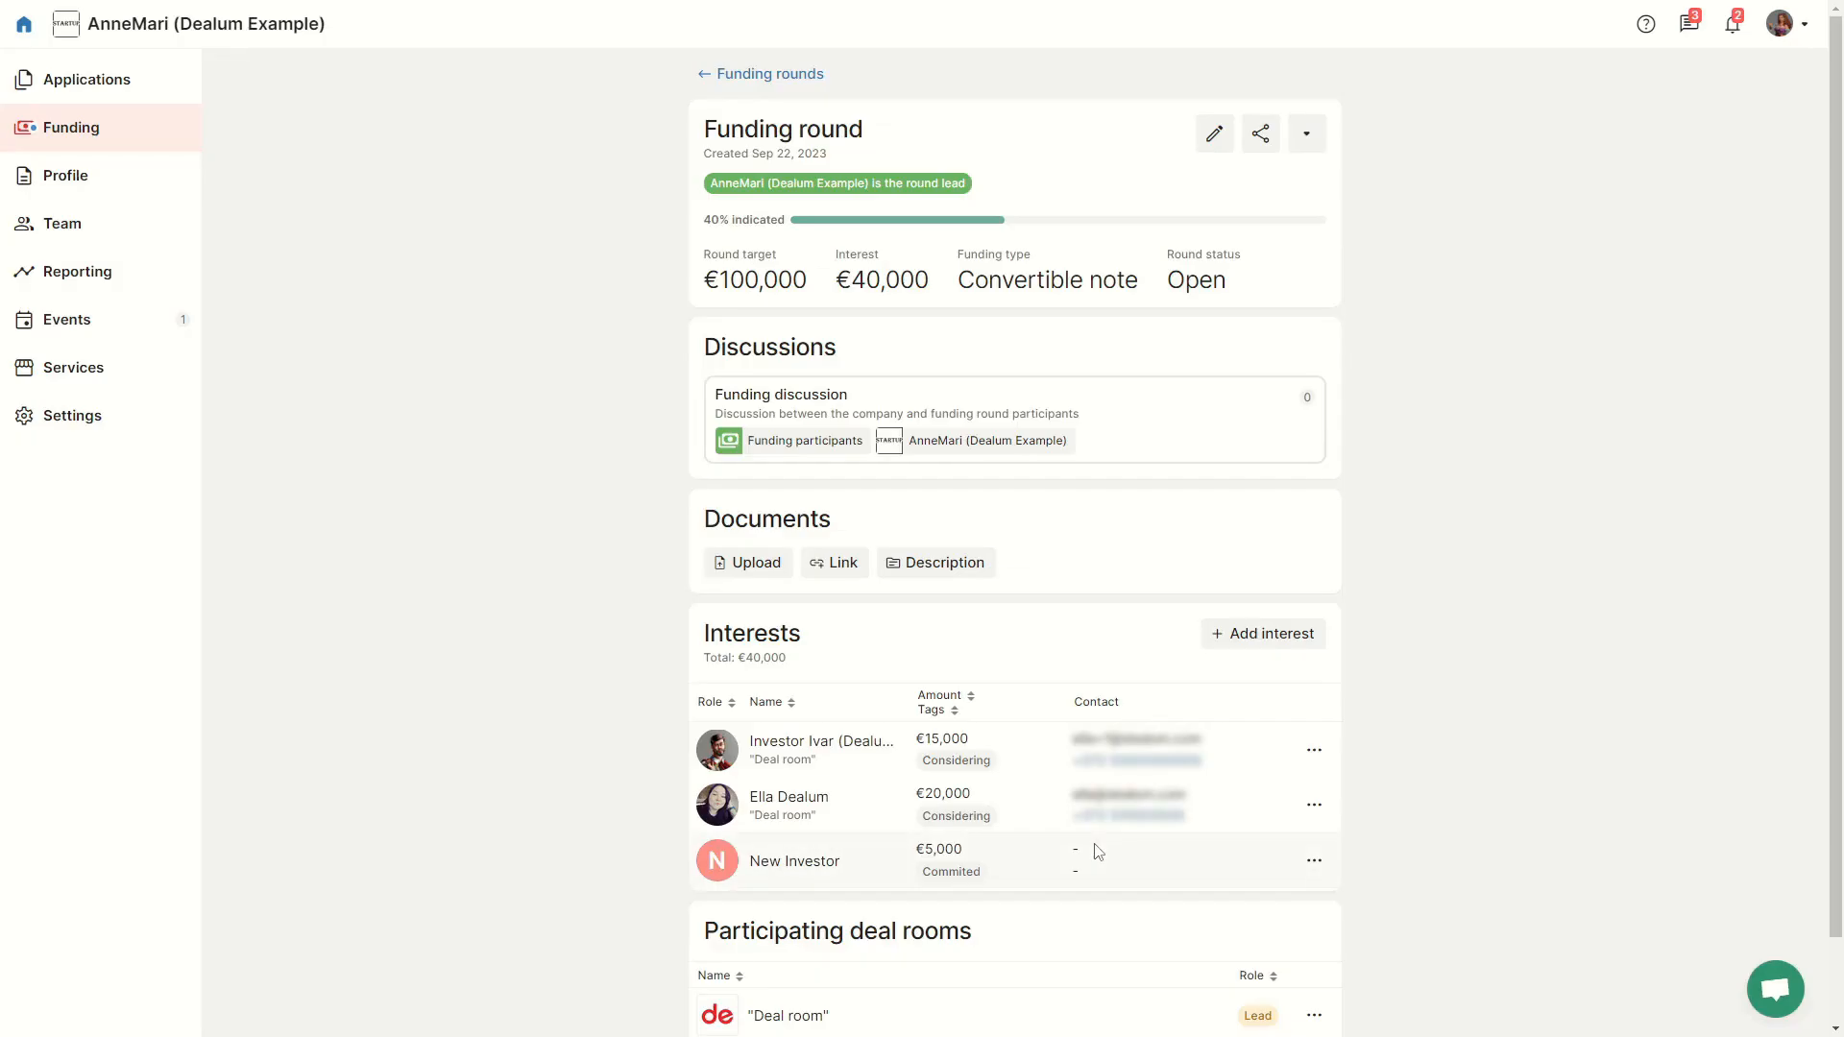
pyautogui.click(1262, 632)
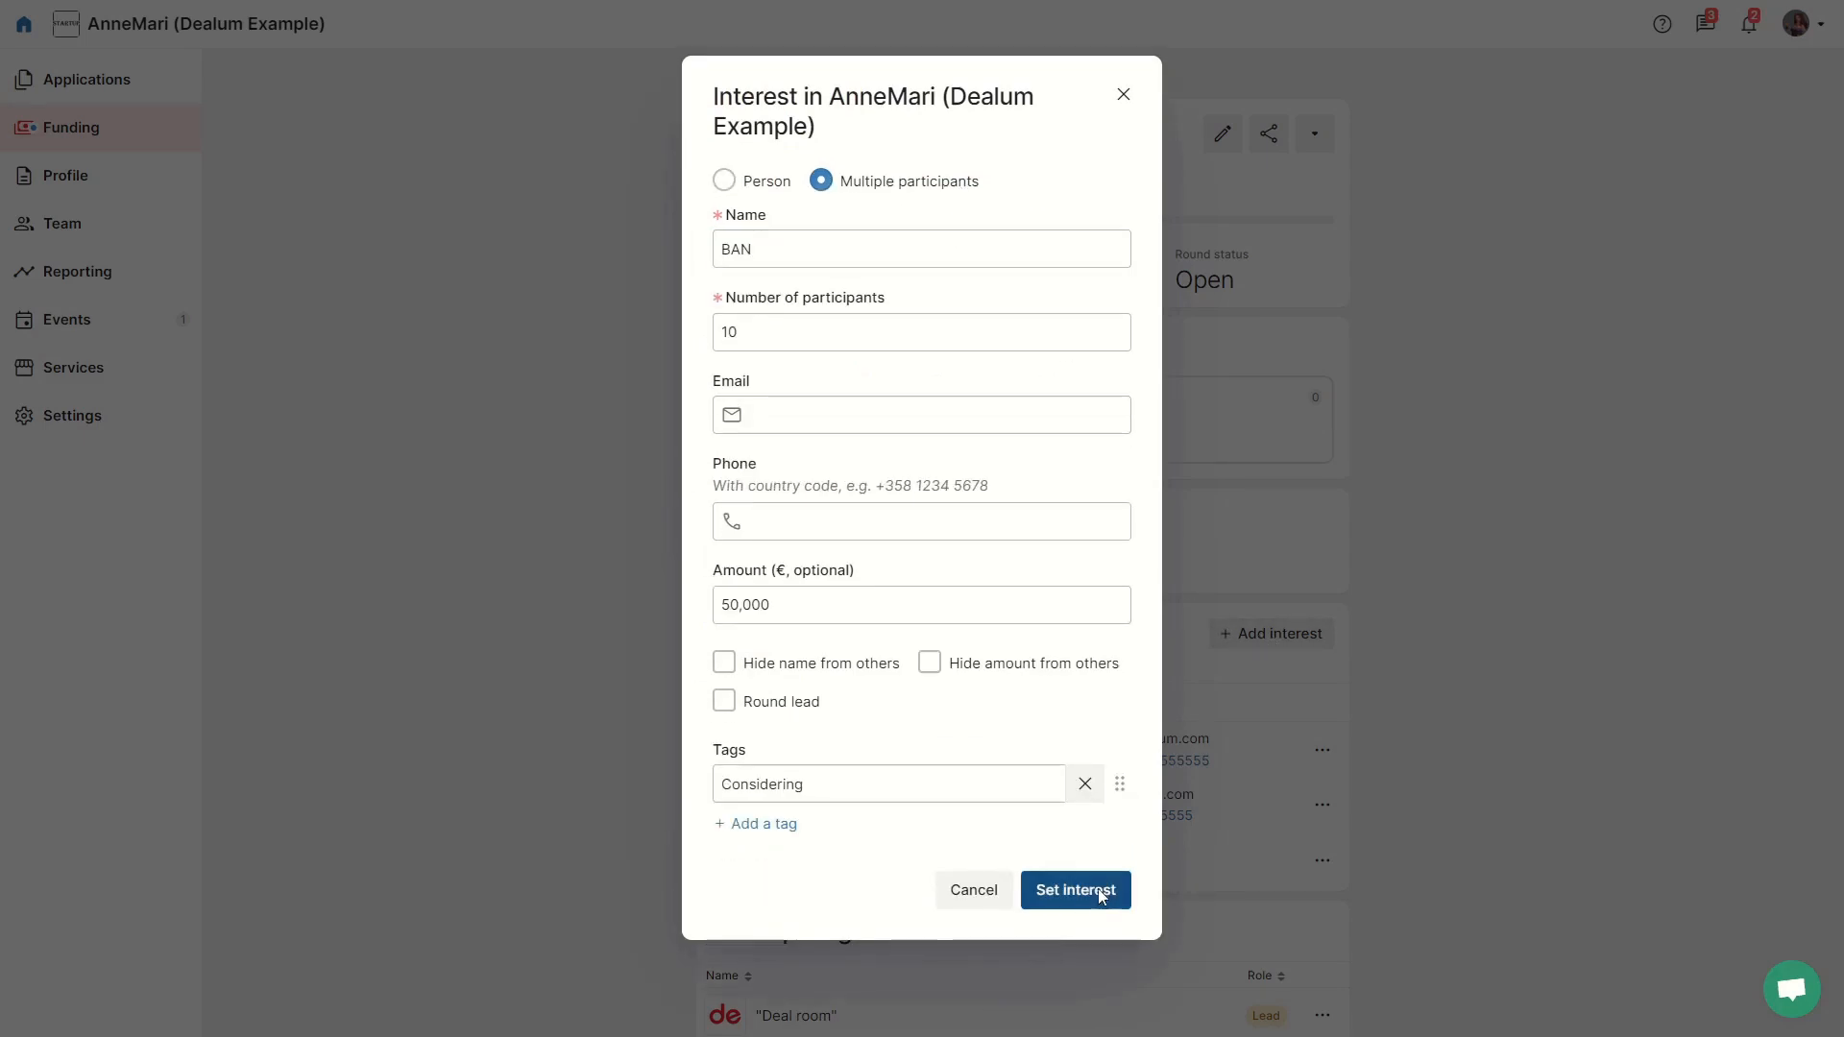
pyautogui.click(1072, 889)
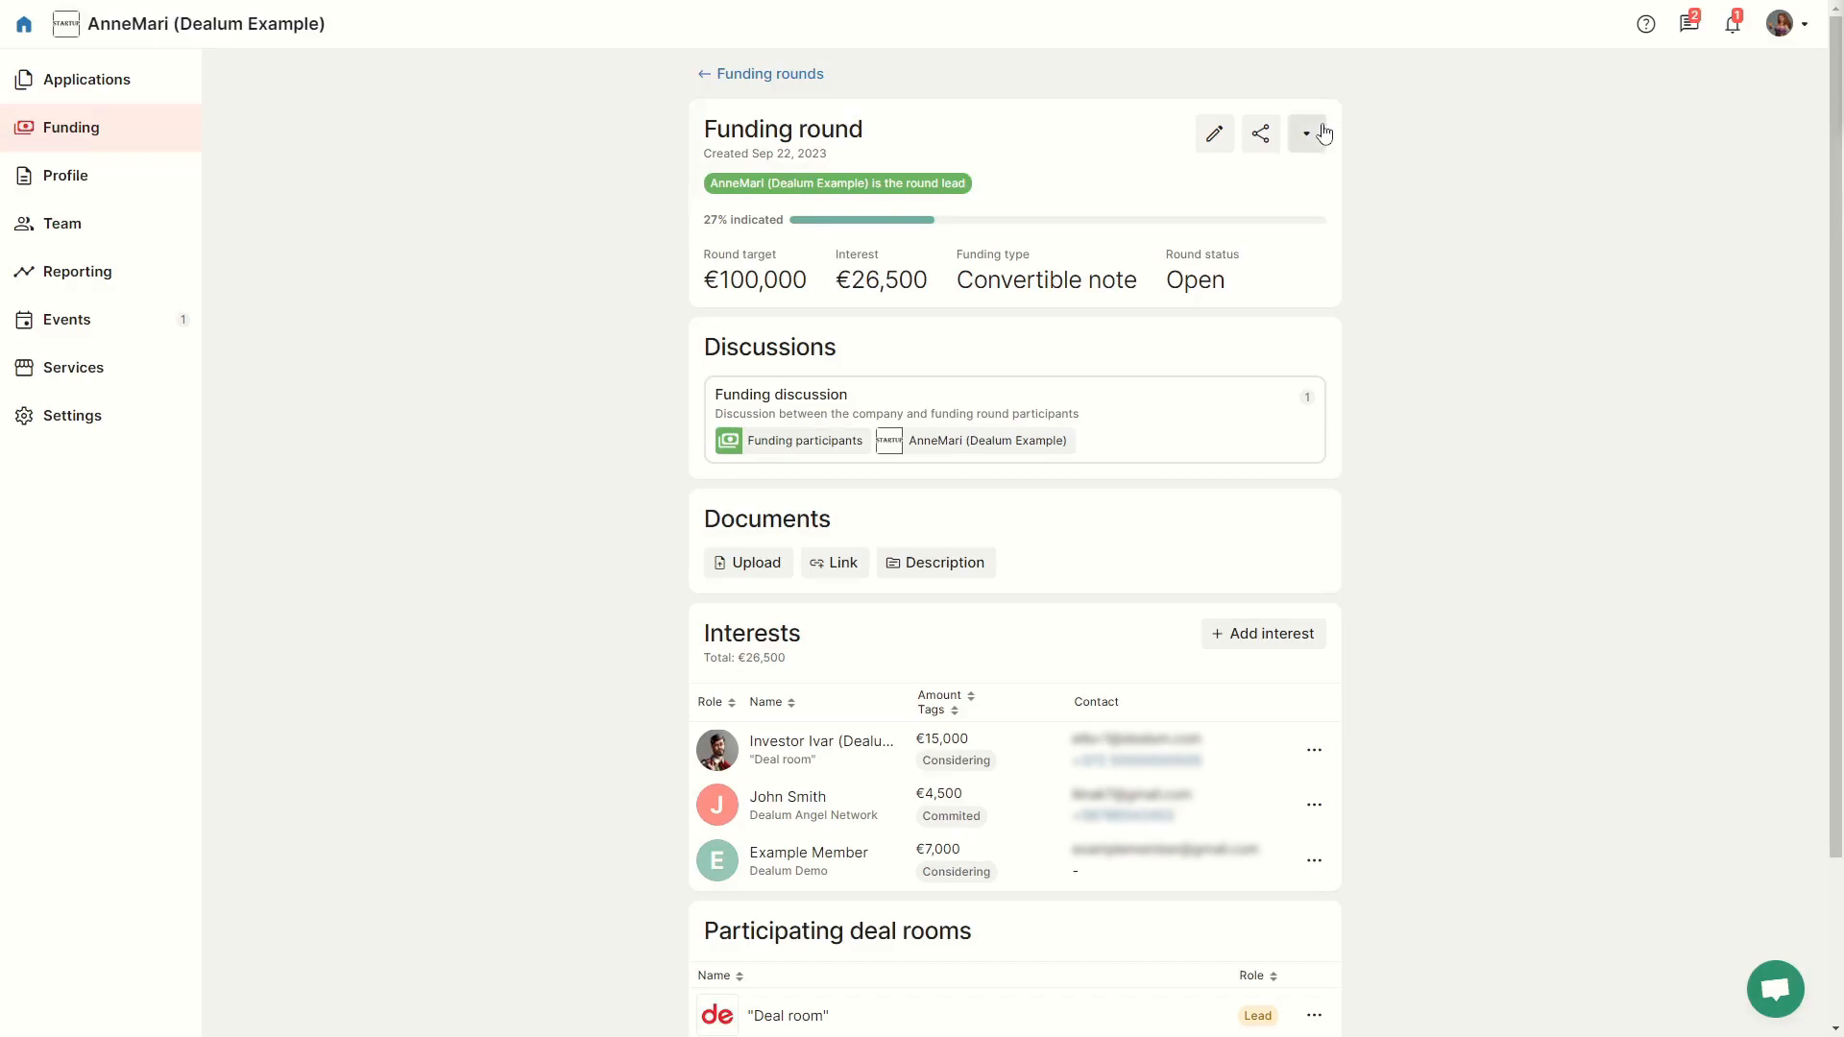
# Step: Start a Send email for the round and view the selectable recipient groups
pyautogui.click(1306, 133)
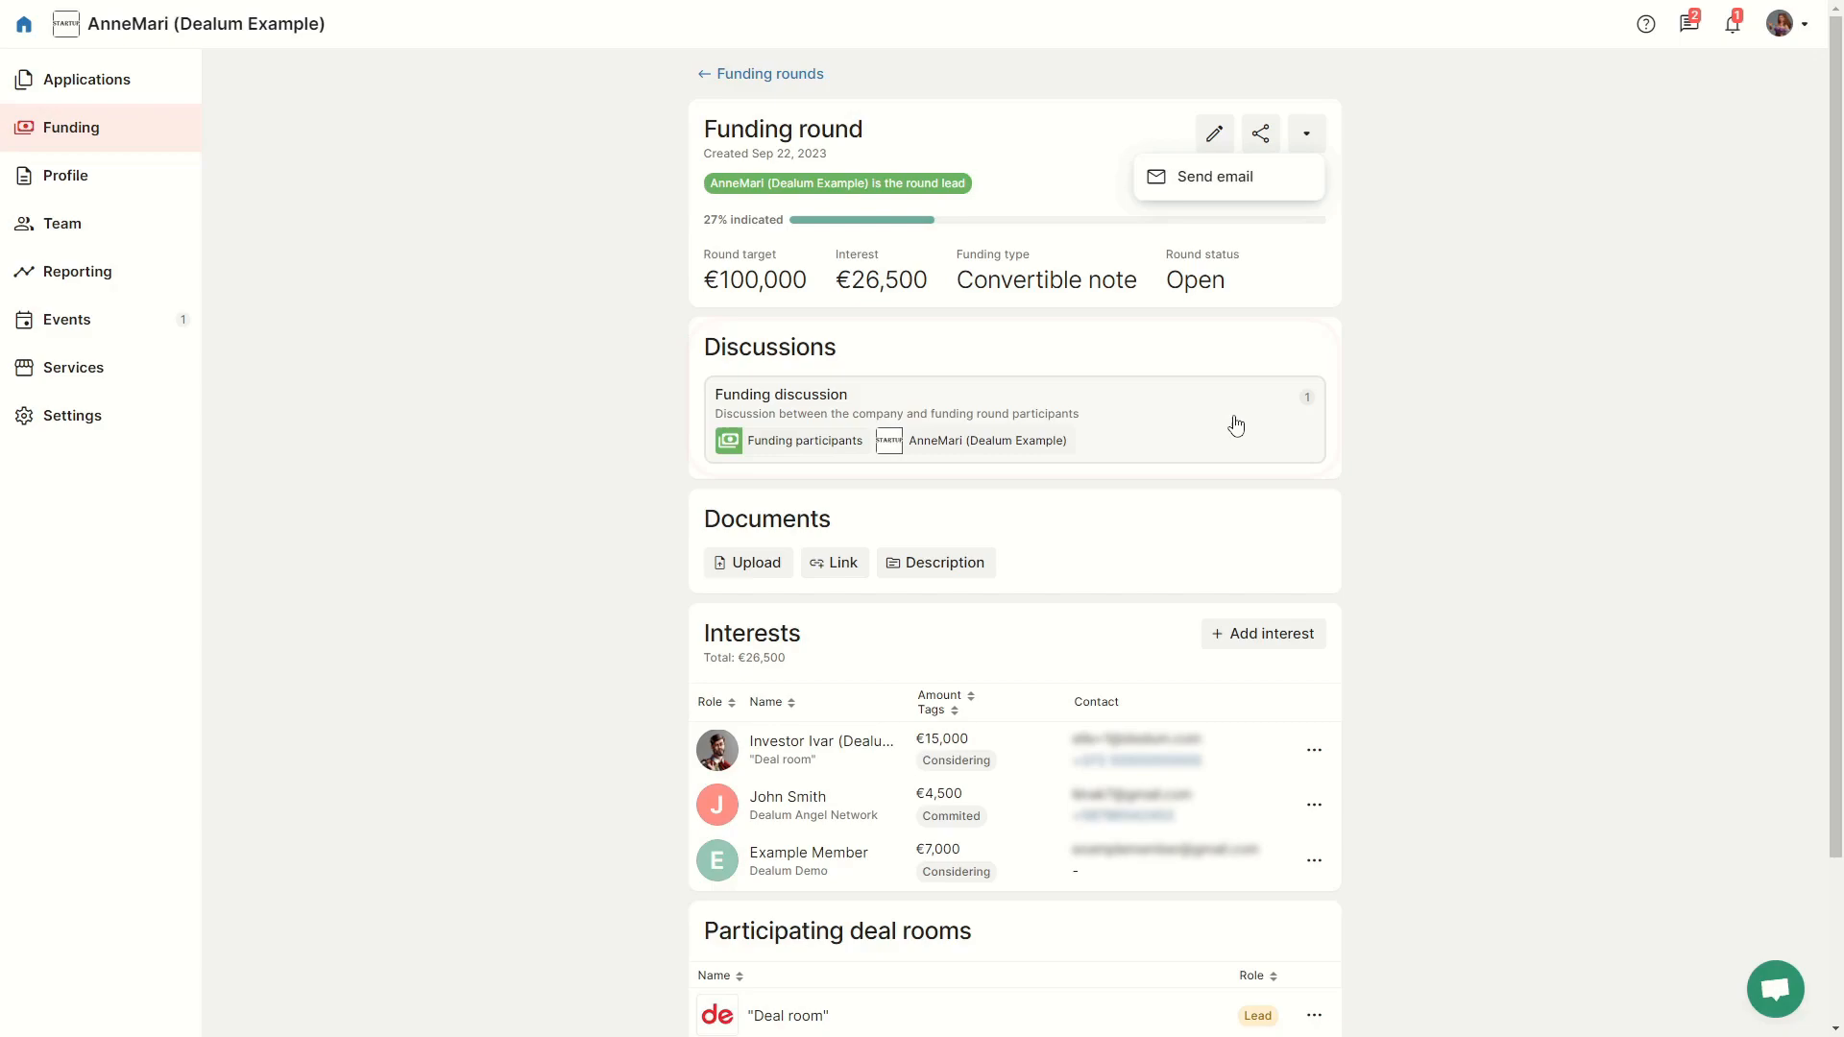
pyautogui.moveTo(1264, 176)
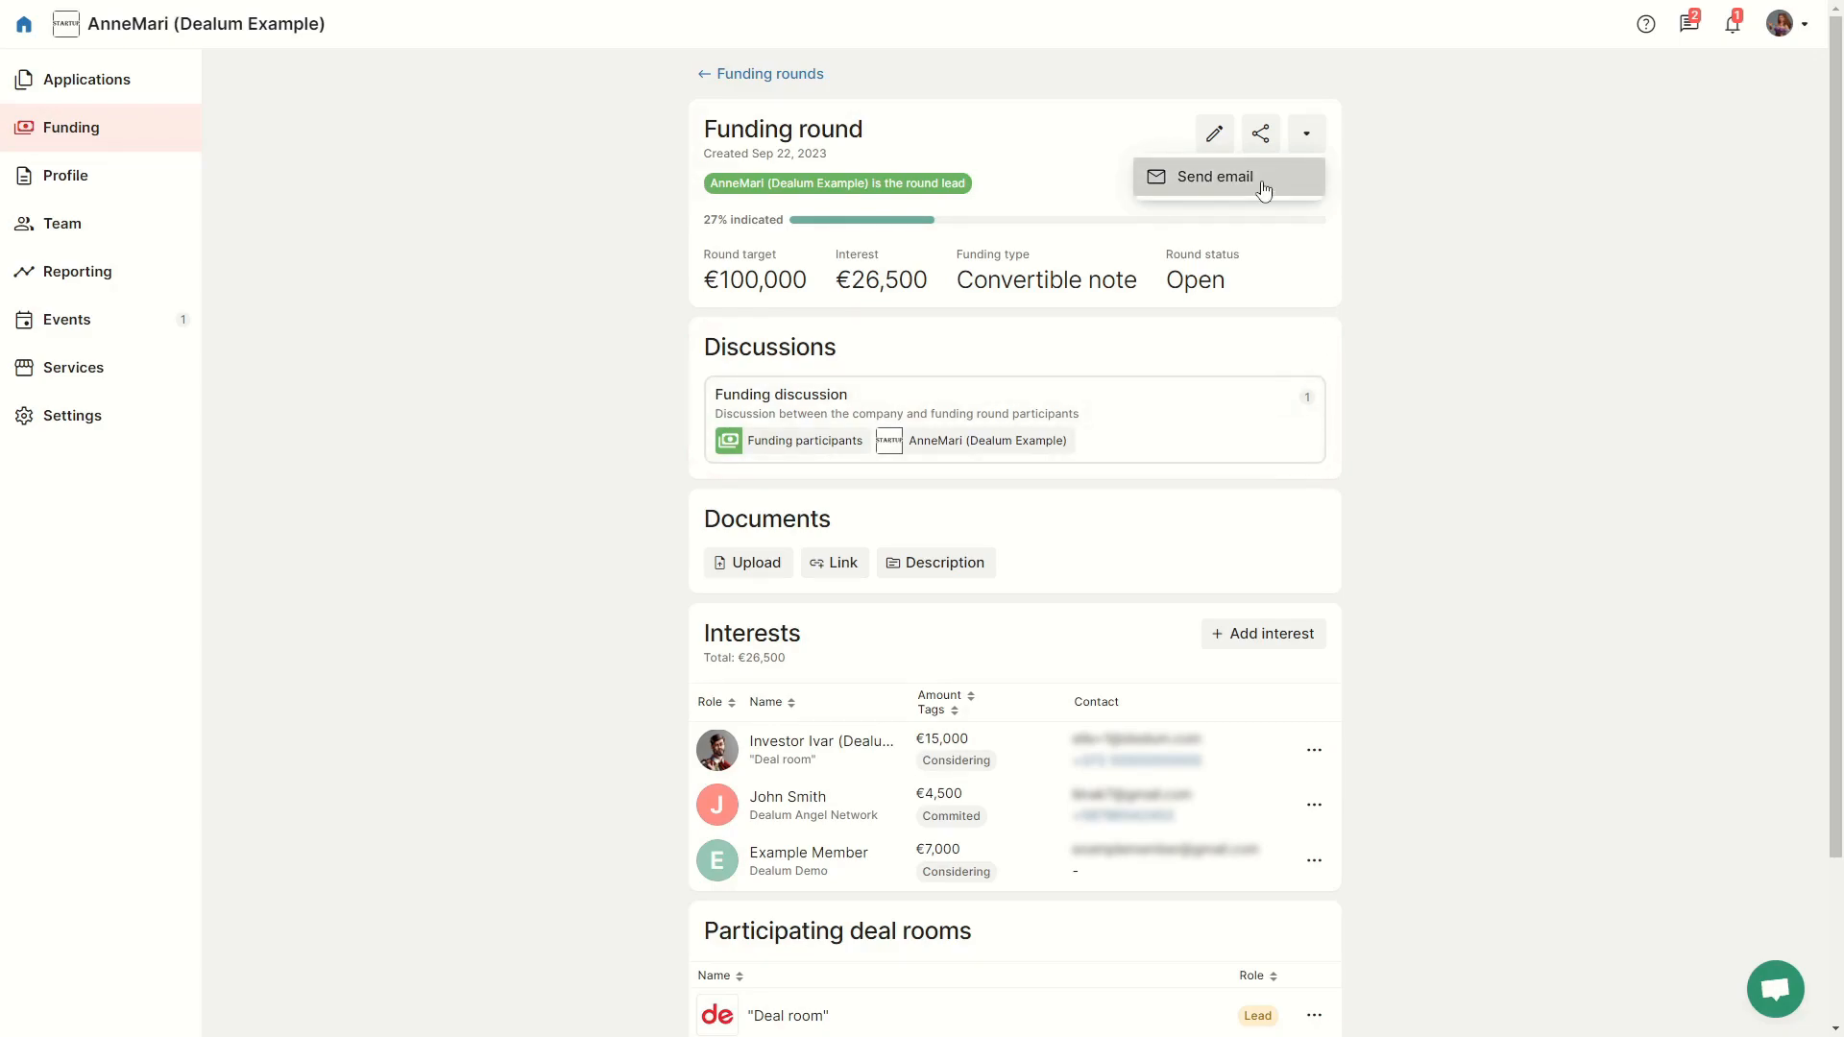
pyautogui.click(1212, 177)
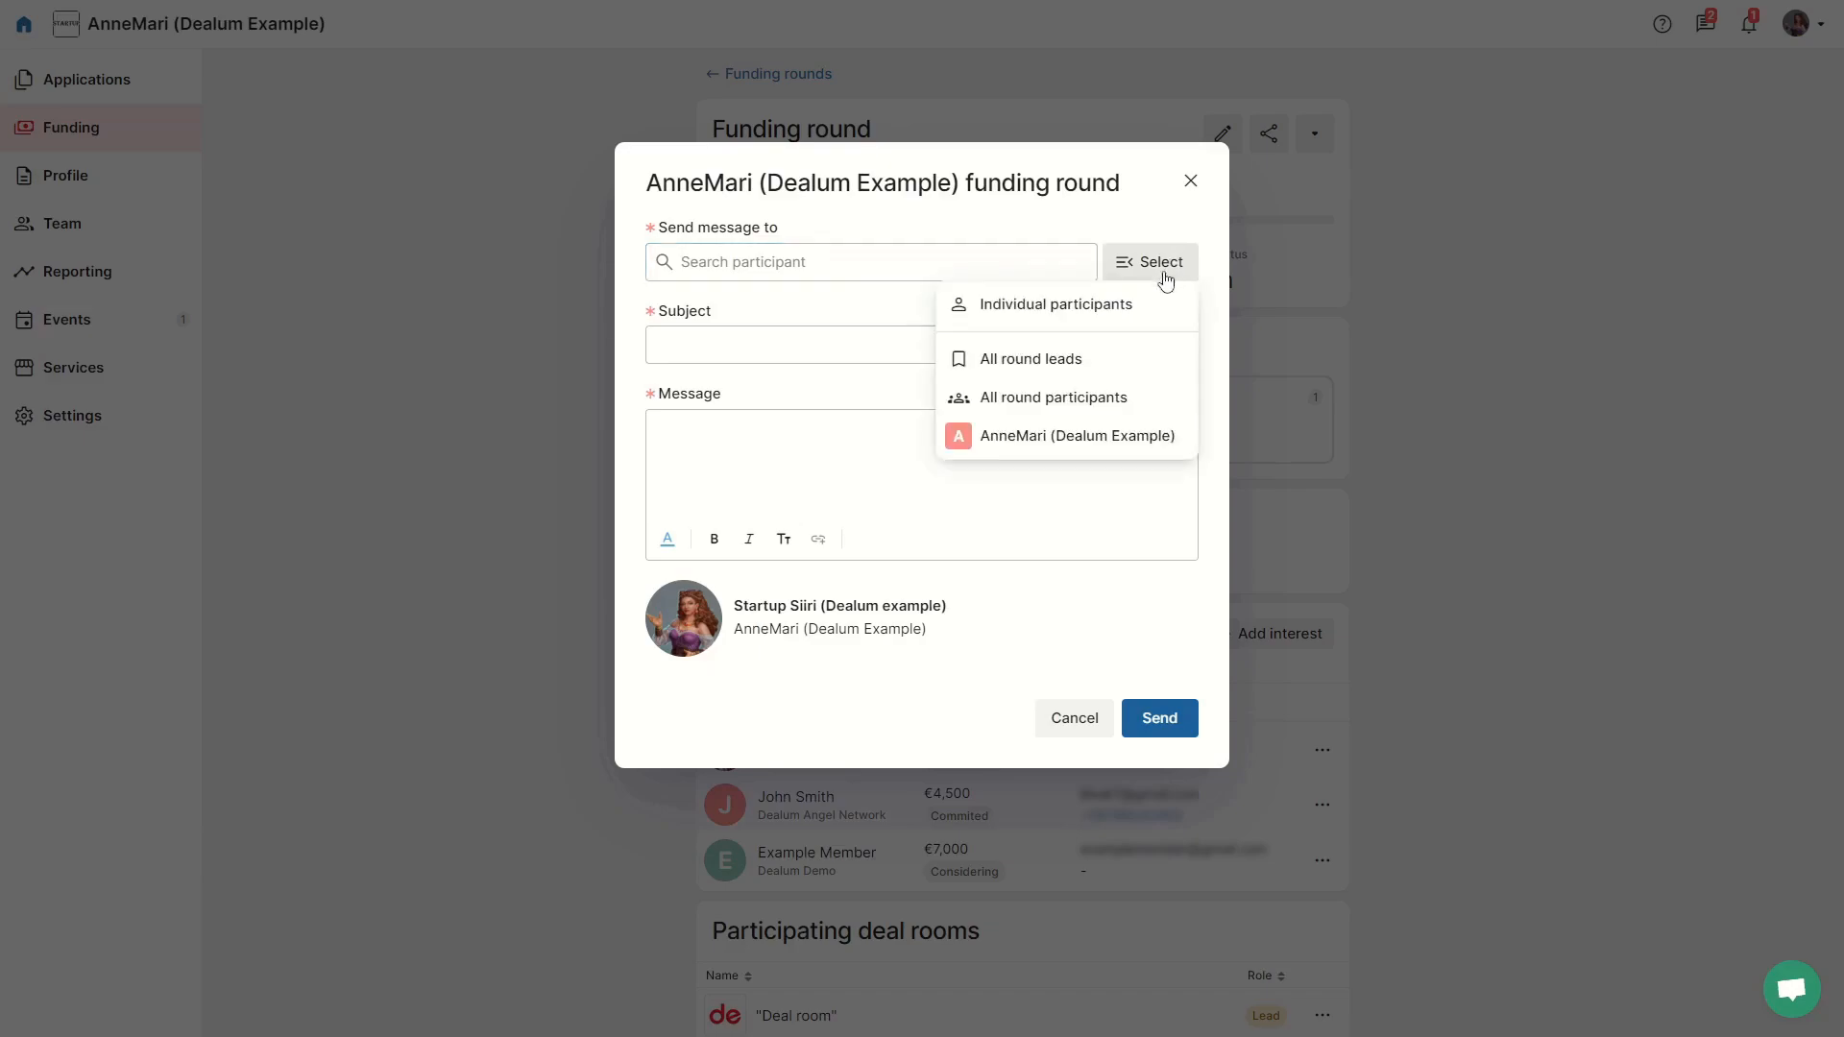
pyautogui.click(1054, 396)
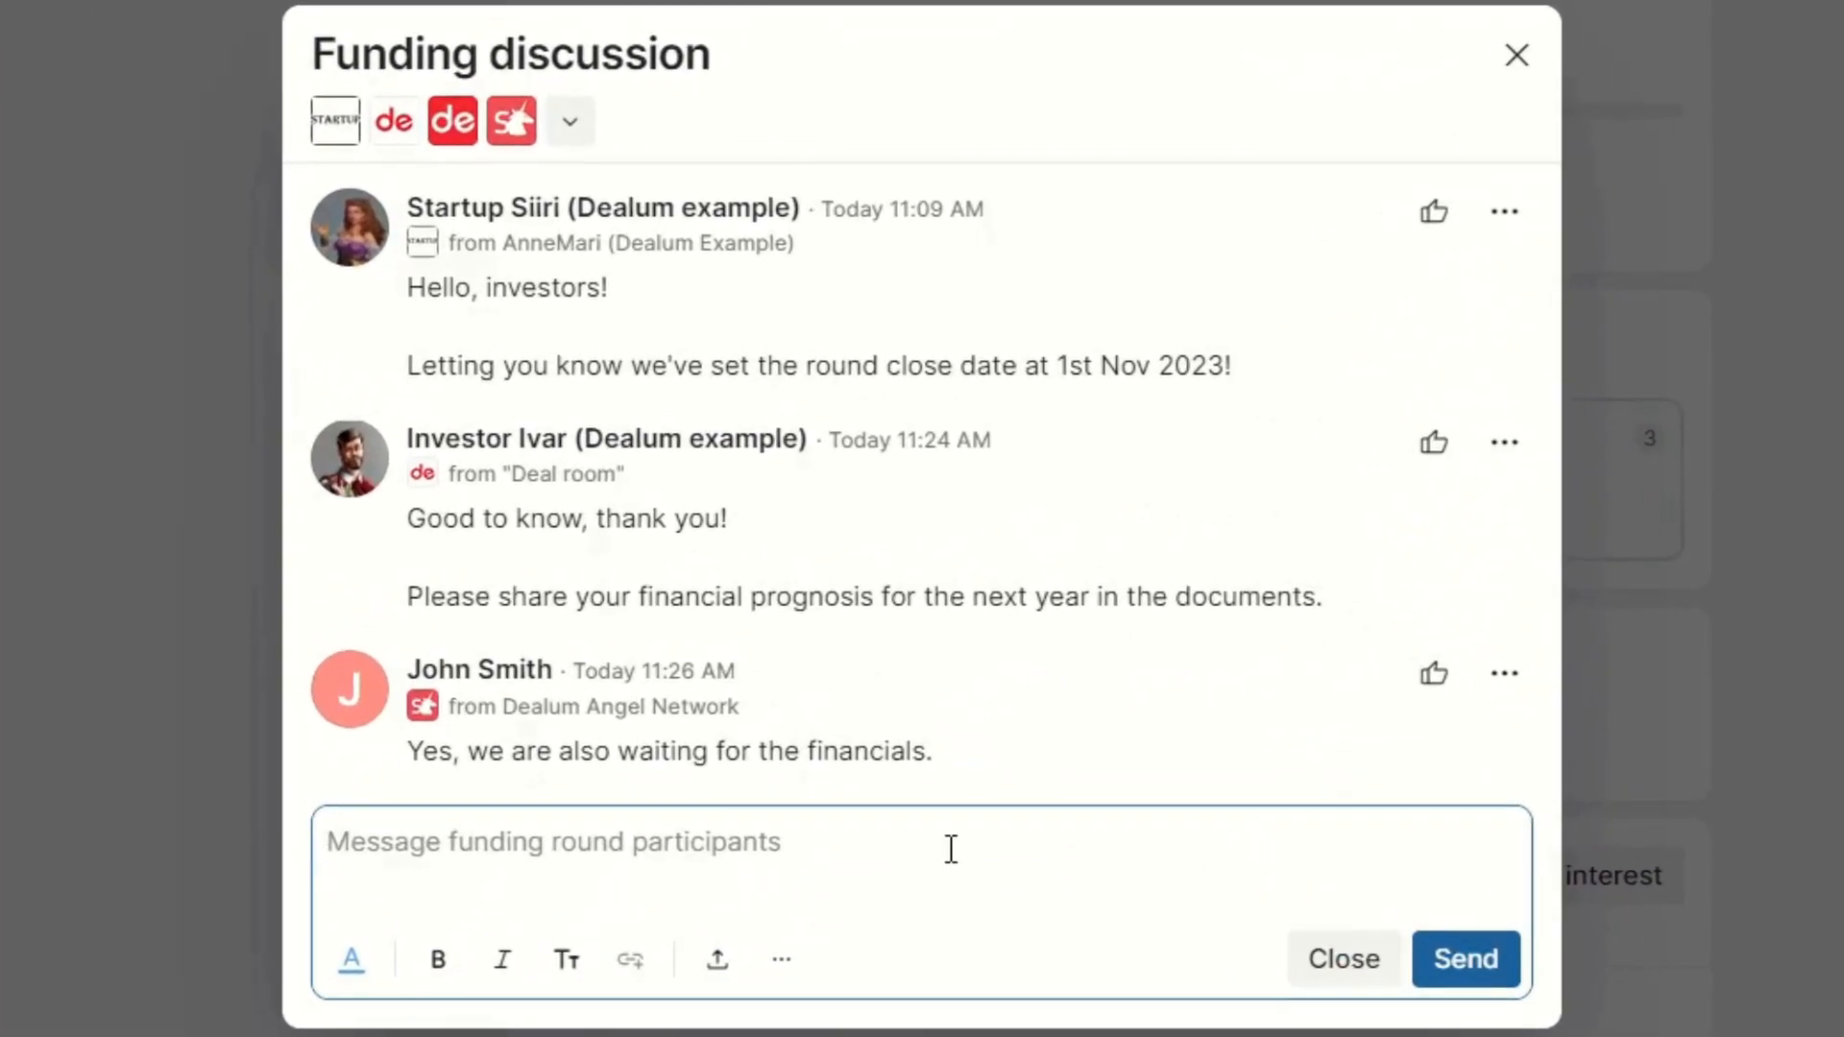
# Step: Post 'Please see the financials excel under funding round documents!' to the funding discussion
pyautogui.write('Please see the financials excel under funding round documents!')
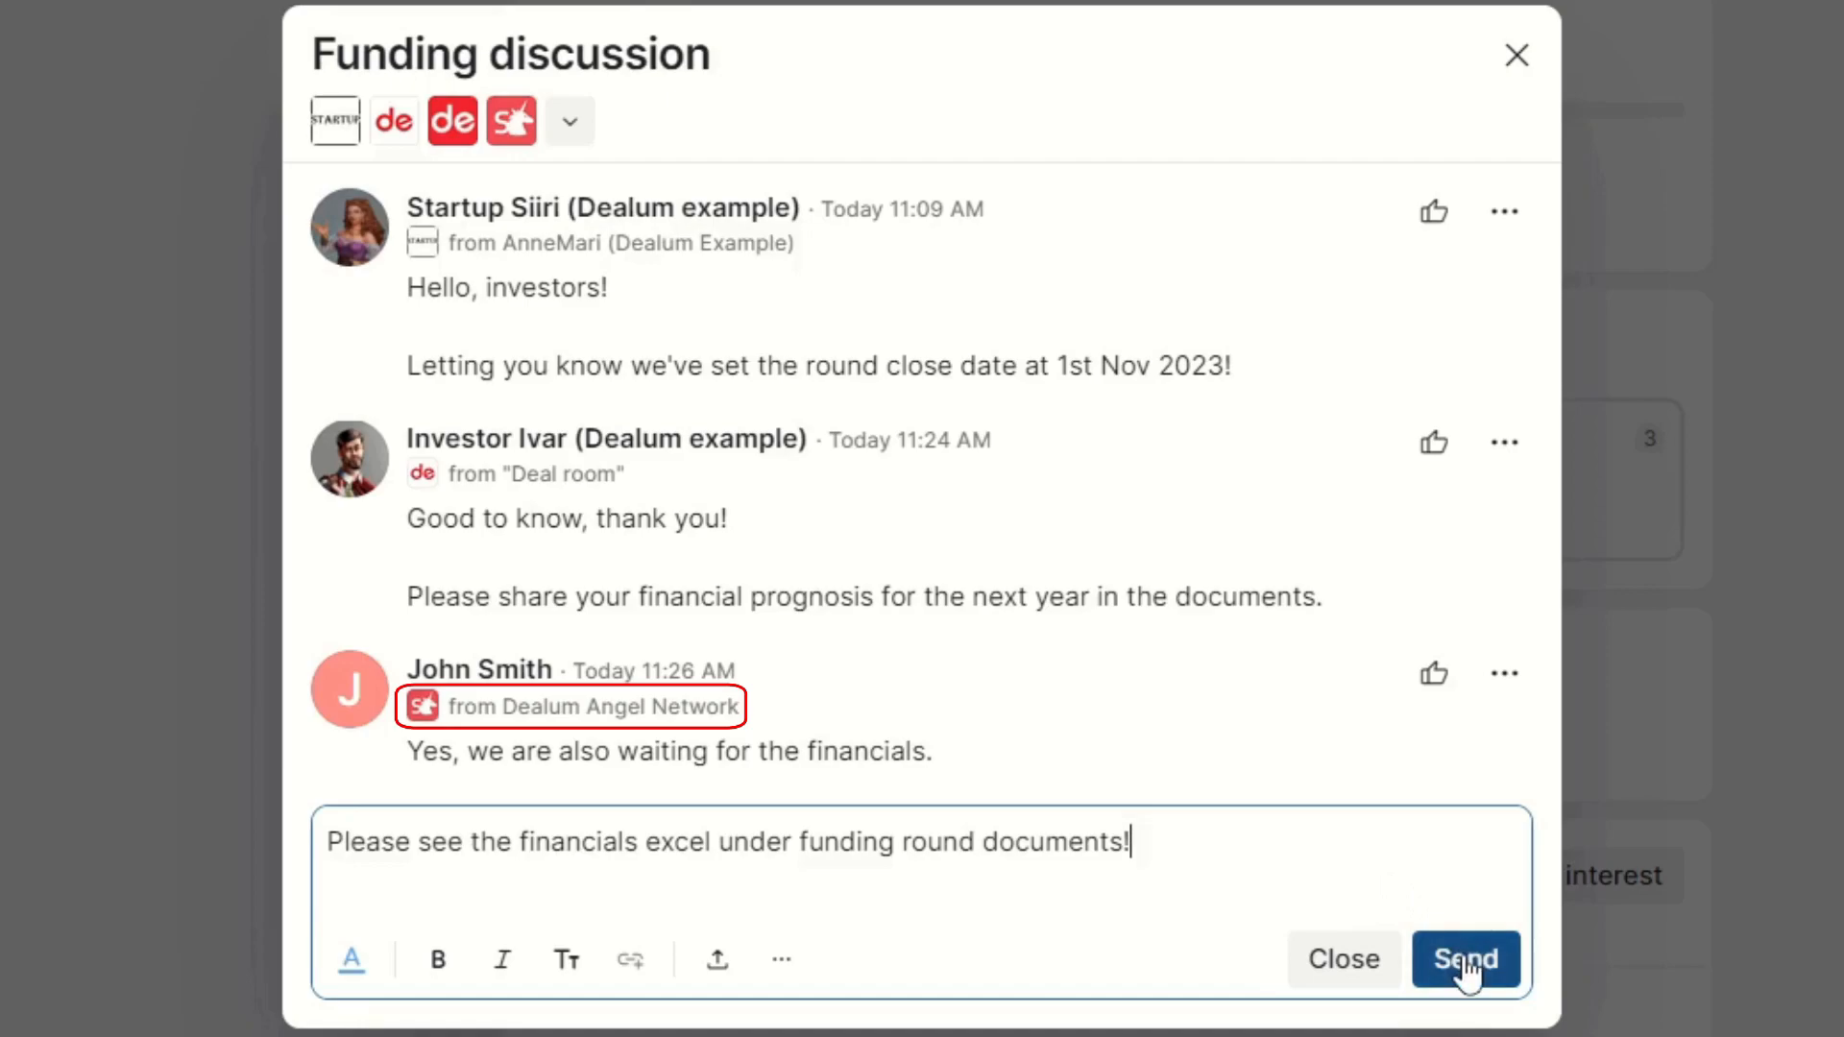
pyautogui.click(1464, 958)
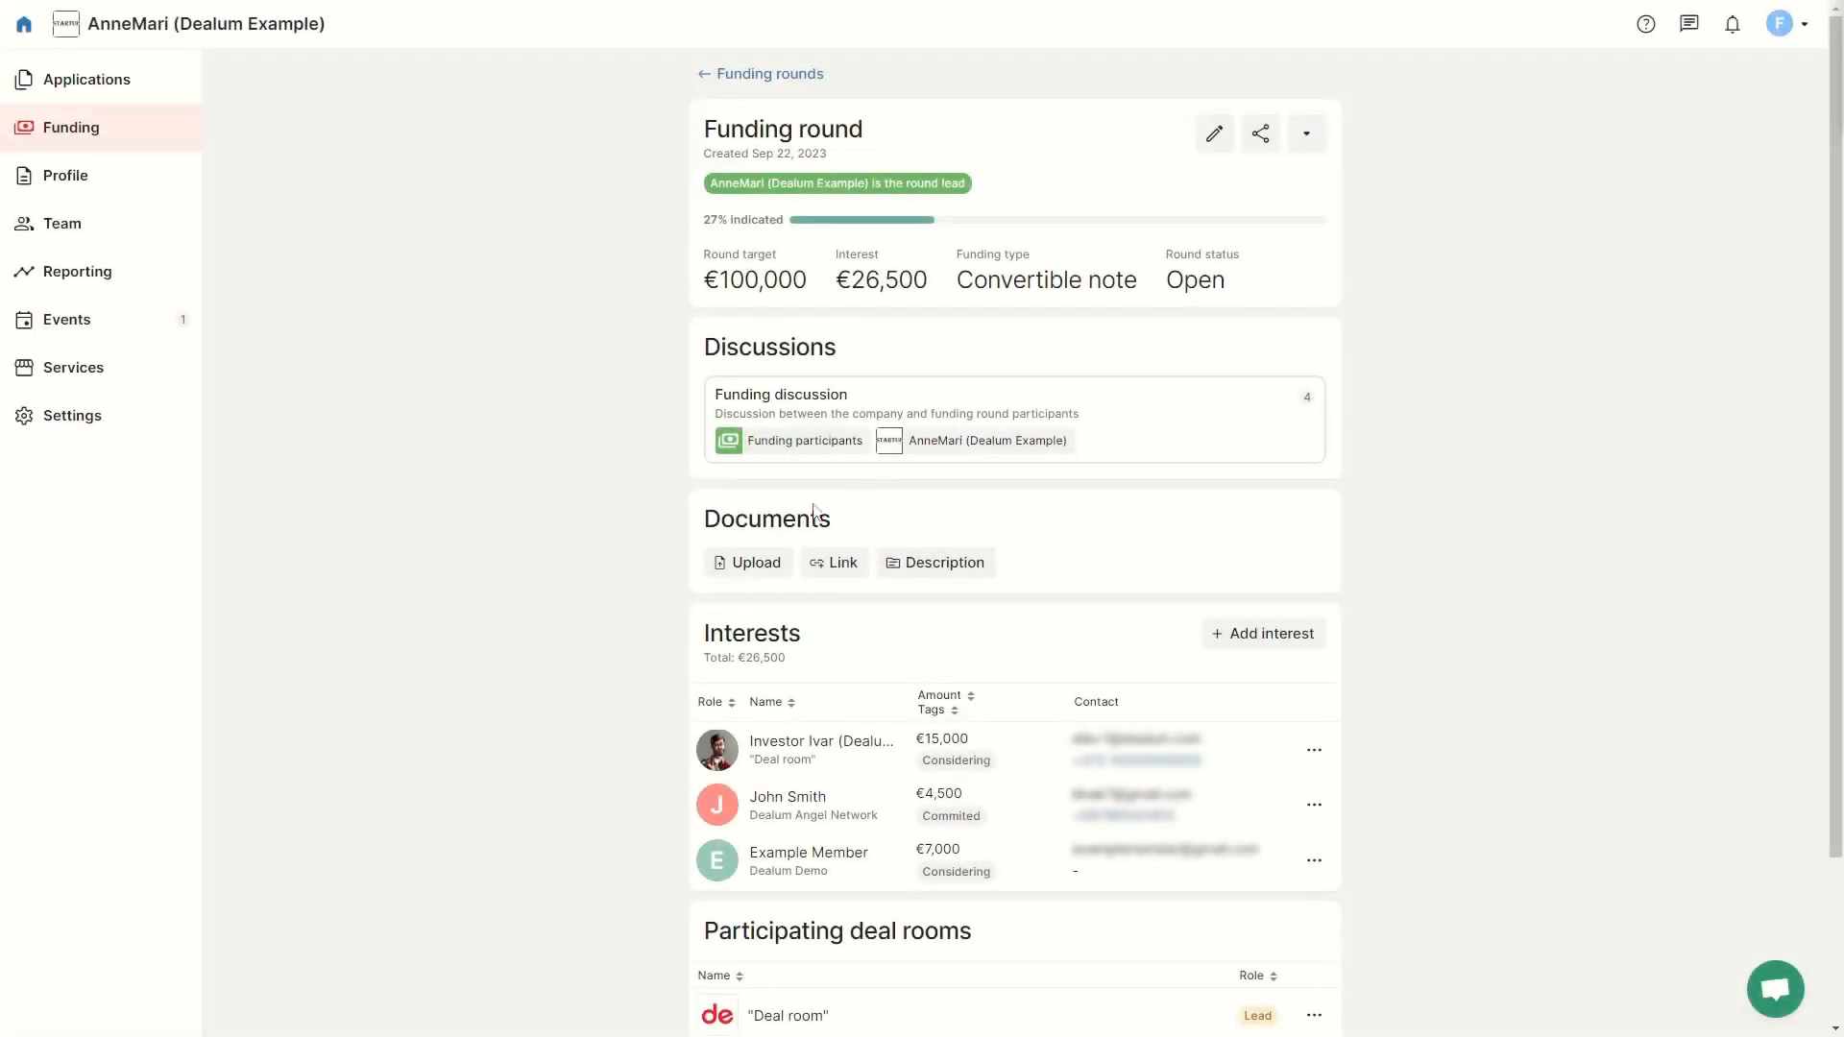
# Step: Upload Financials.xlsx into a Financial reports folder under the round's Documents
pyautogui.click(747, 563)
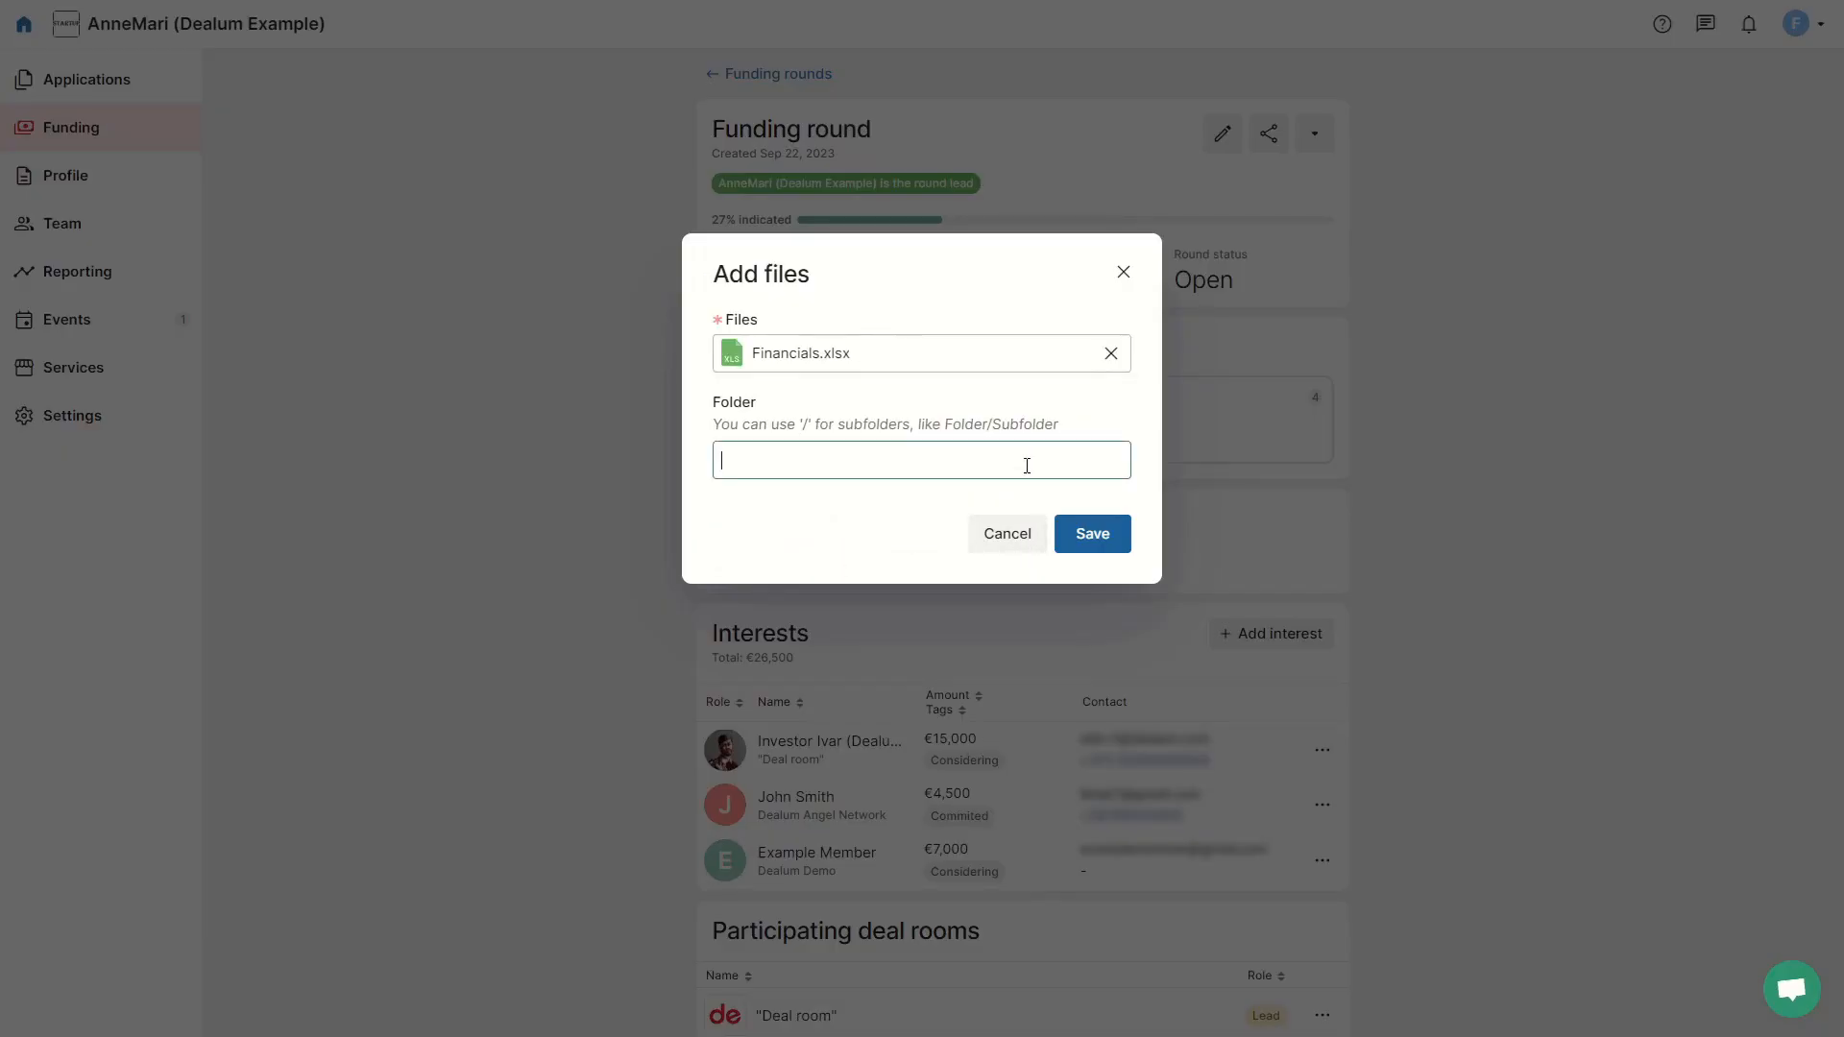
pyautogui.click(1089, 532)
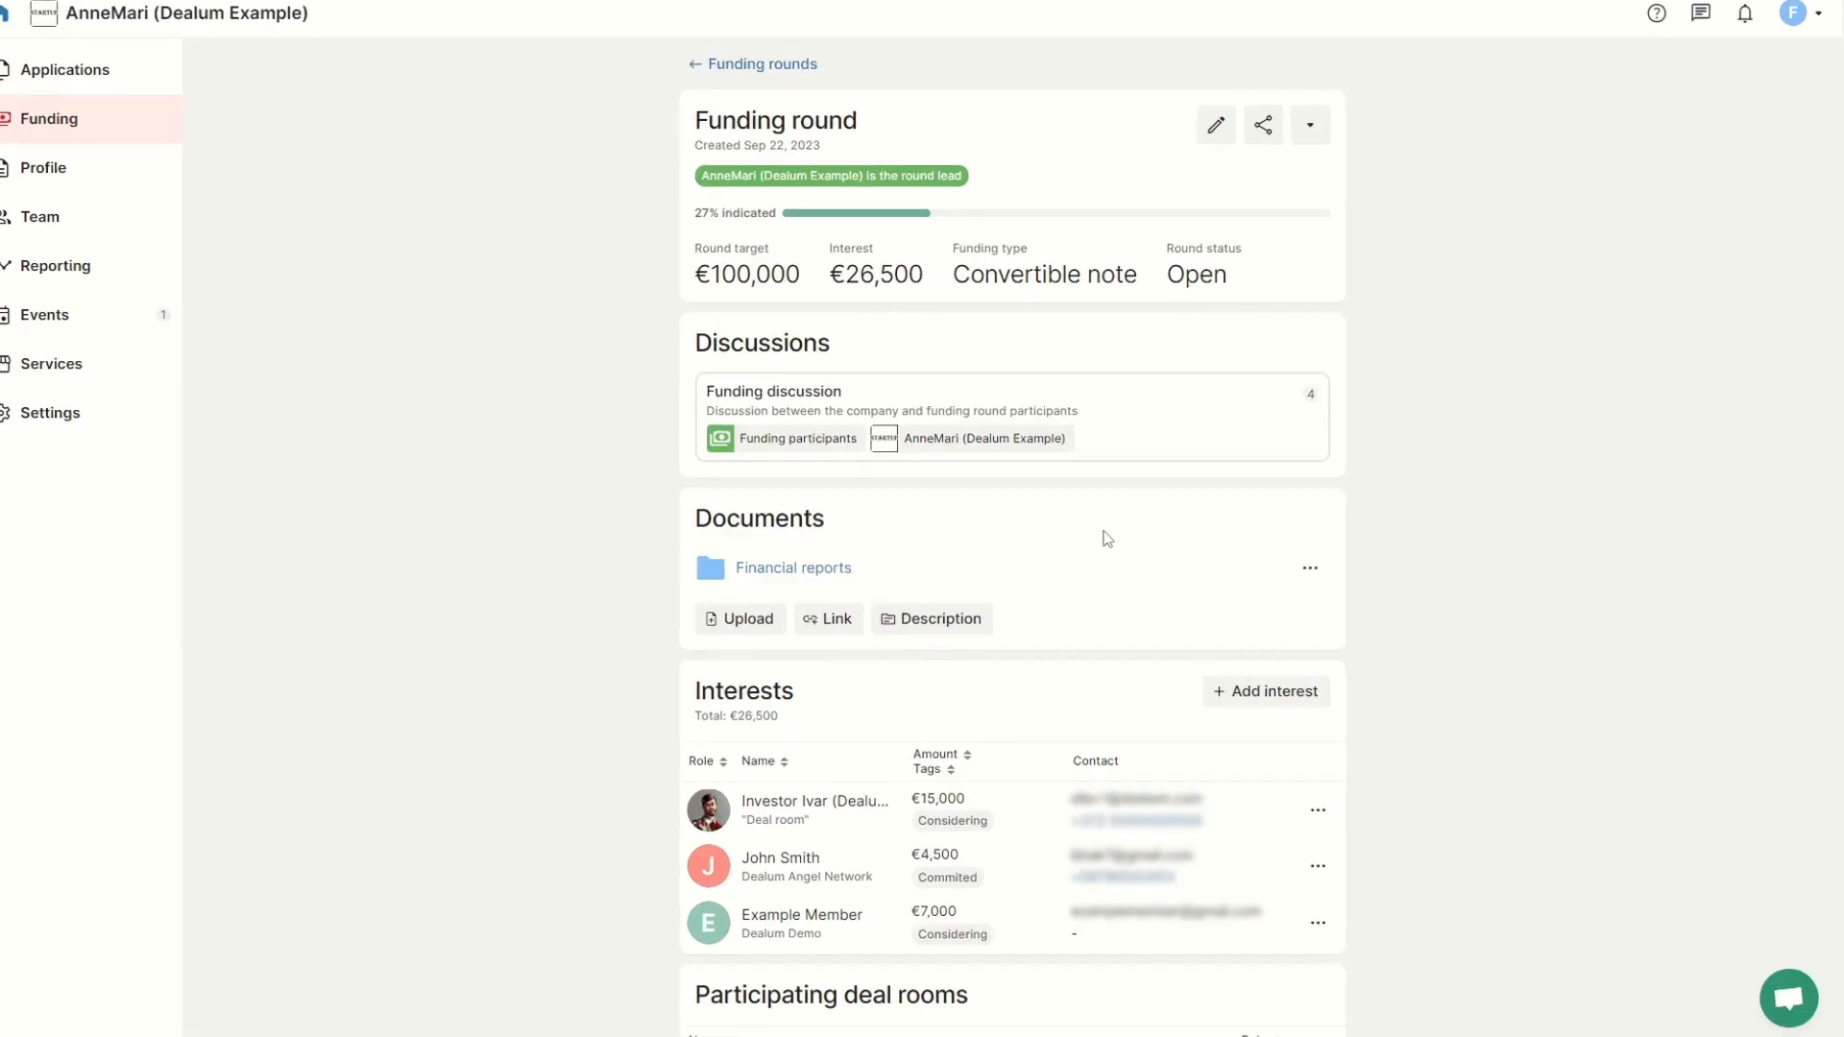